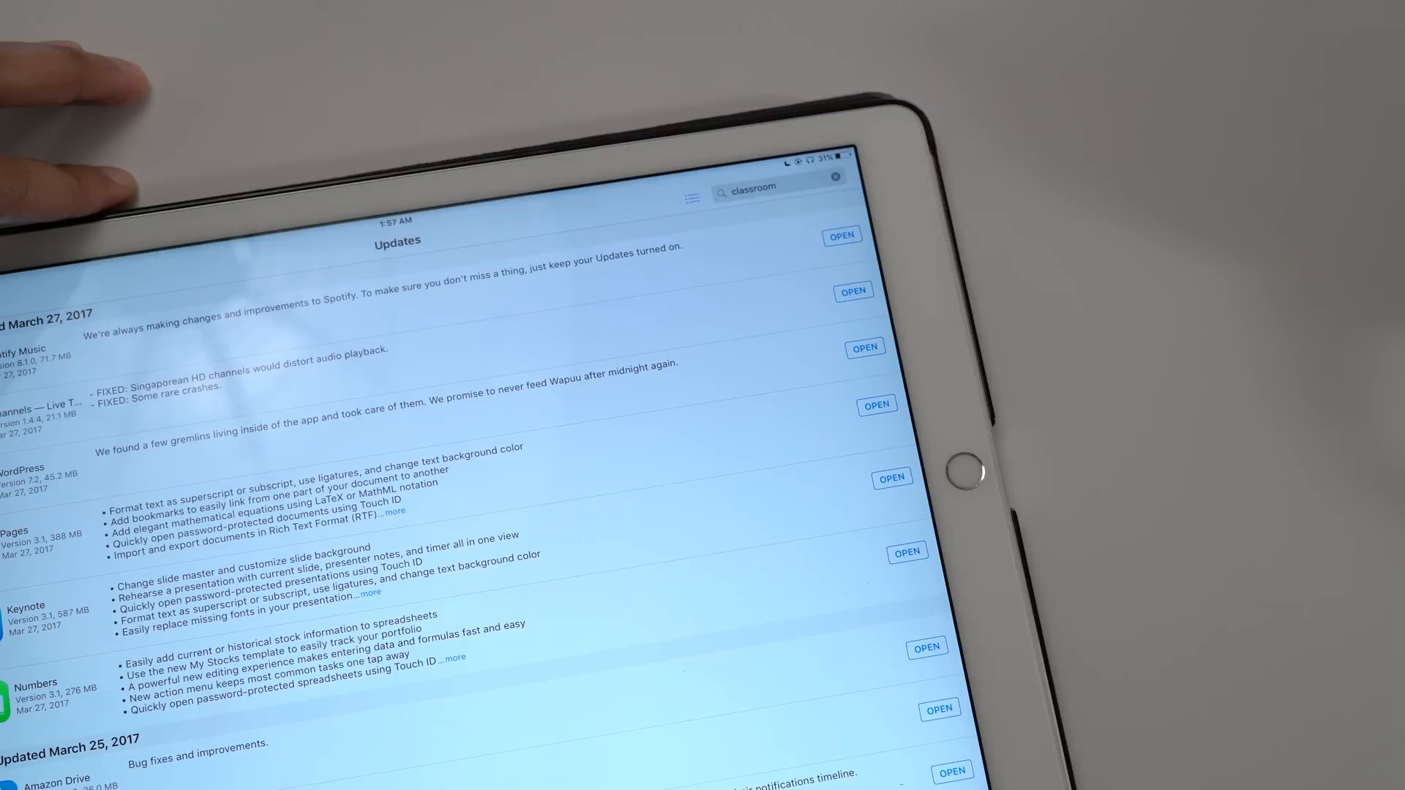
Search the App Store for 'classroom' and open Apple's Classroom app listing.
click(767, 187)
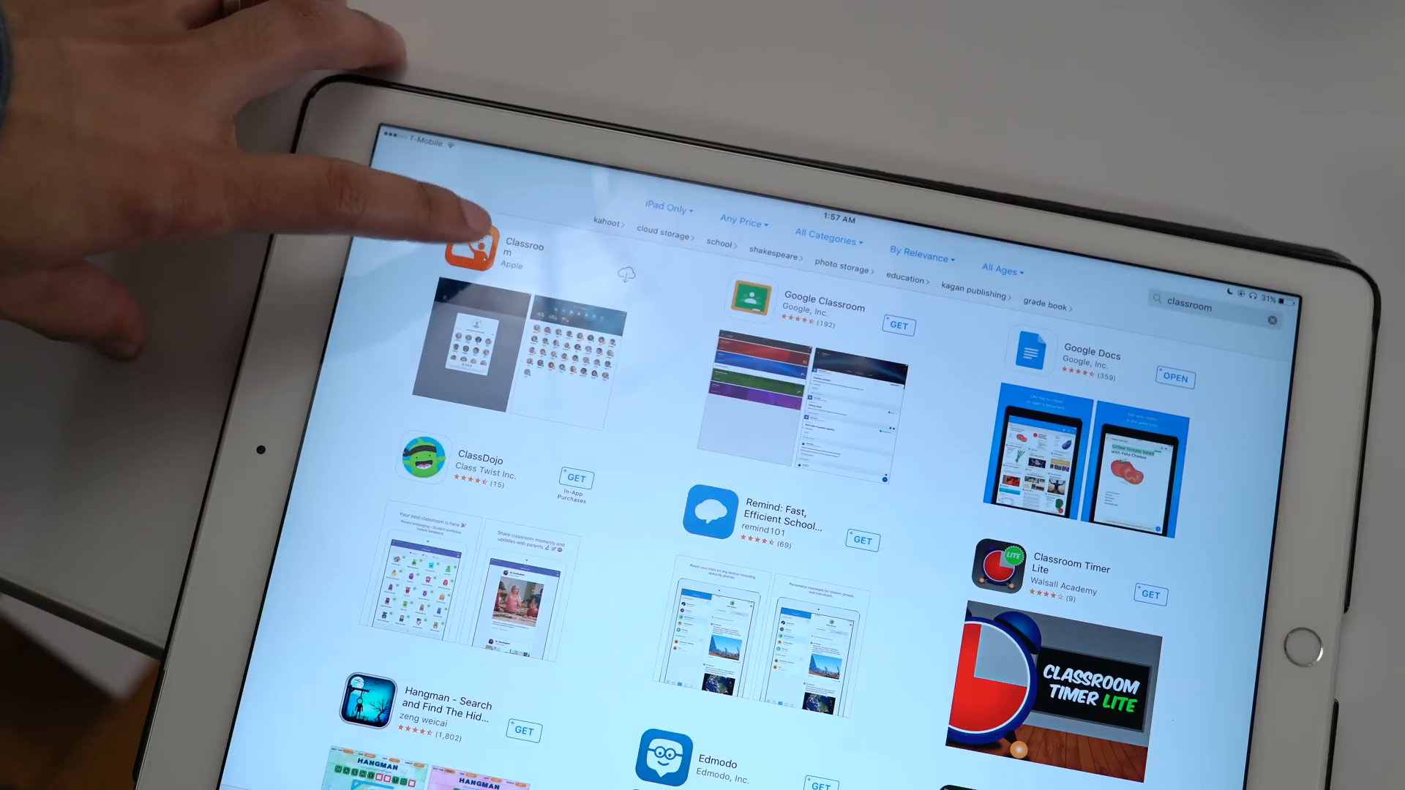
click(483, 249)
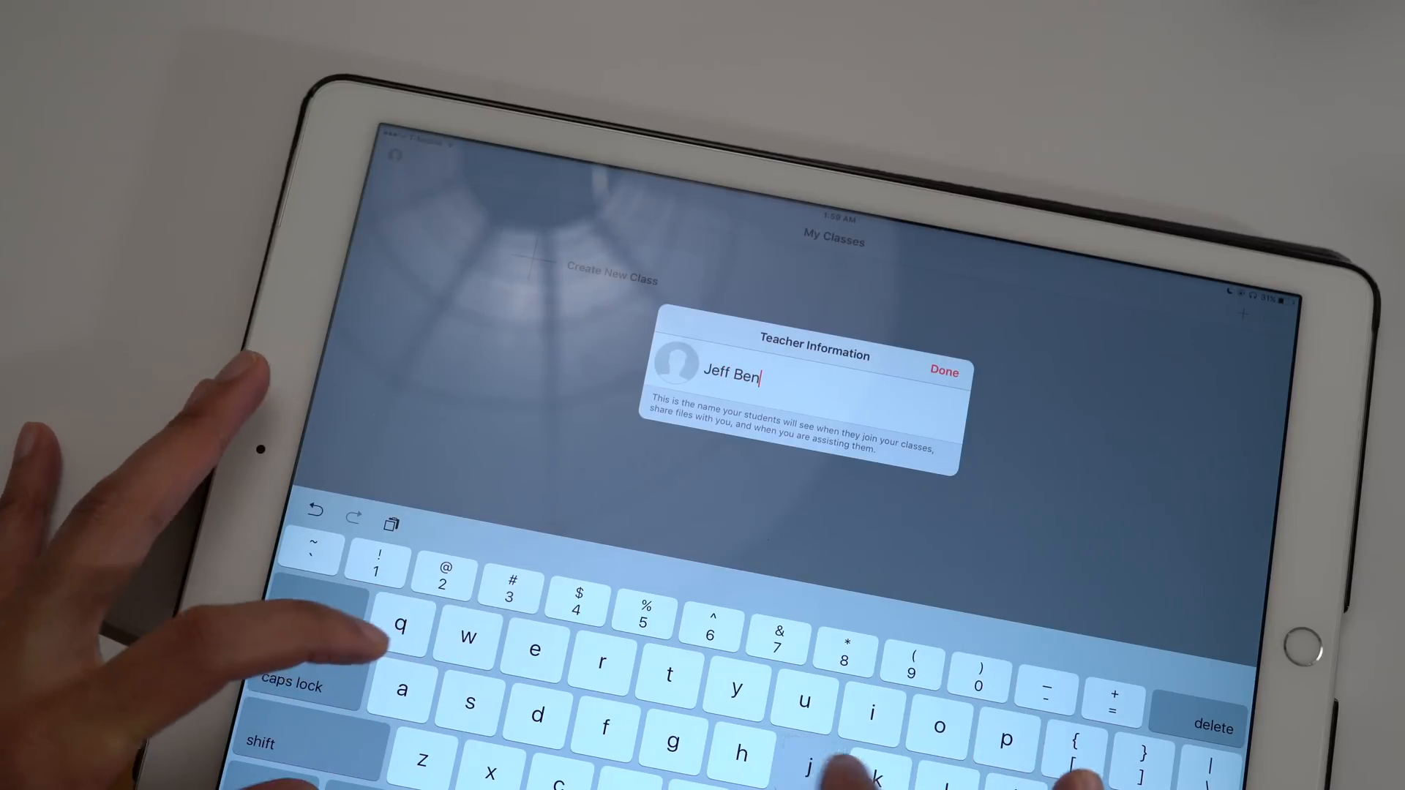
Complete the teacher name with 'jamin' and confirm it with Done.
text(jamin)
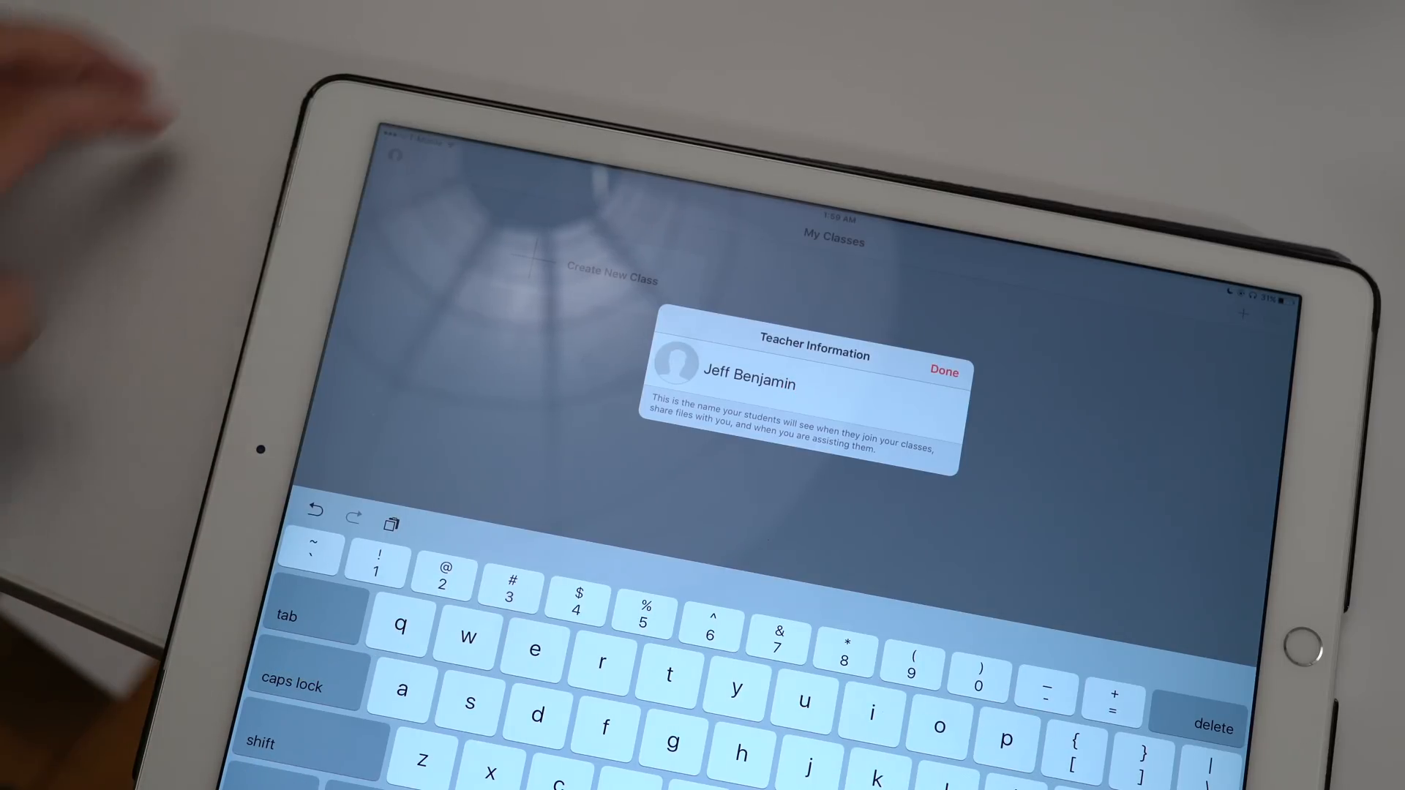
click(944, 370)
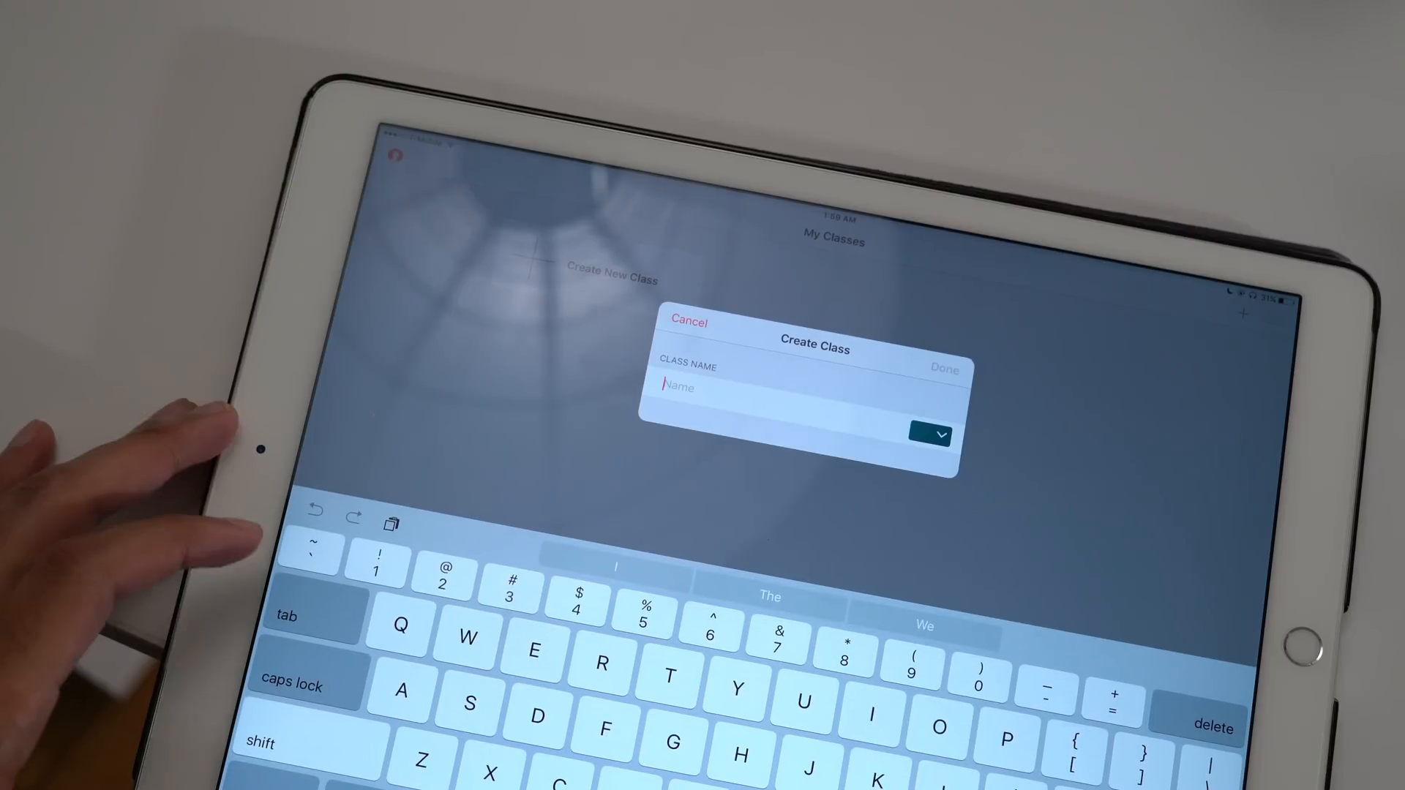
Name the new class '9to5Mac' and confirm the class details.
text(9to5Mac)
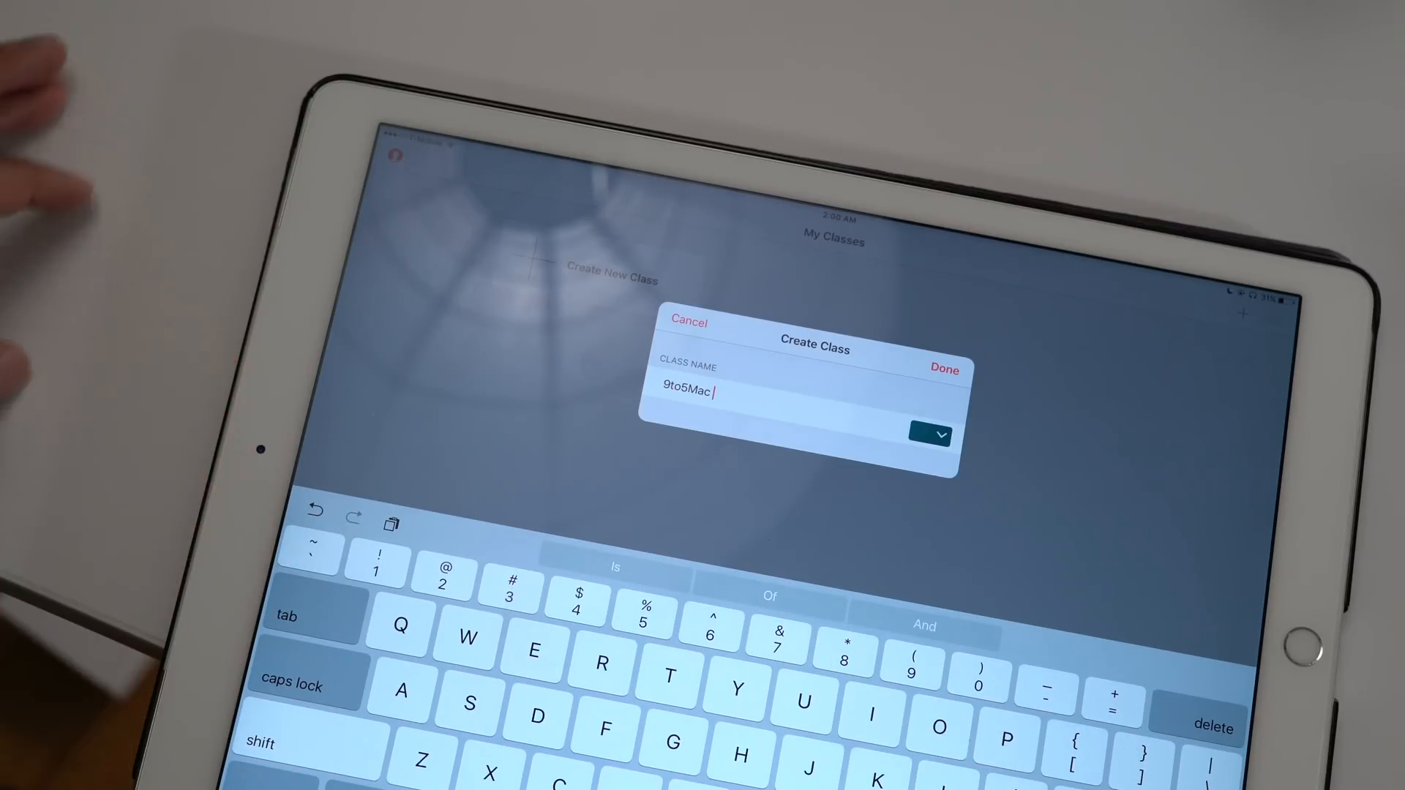
click(932, 437)
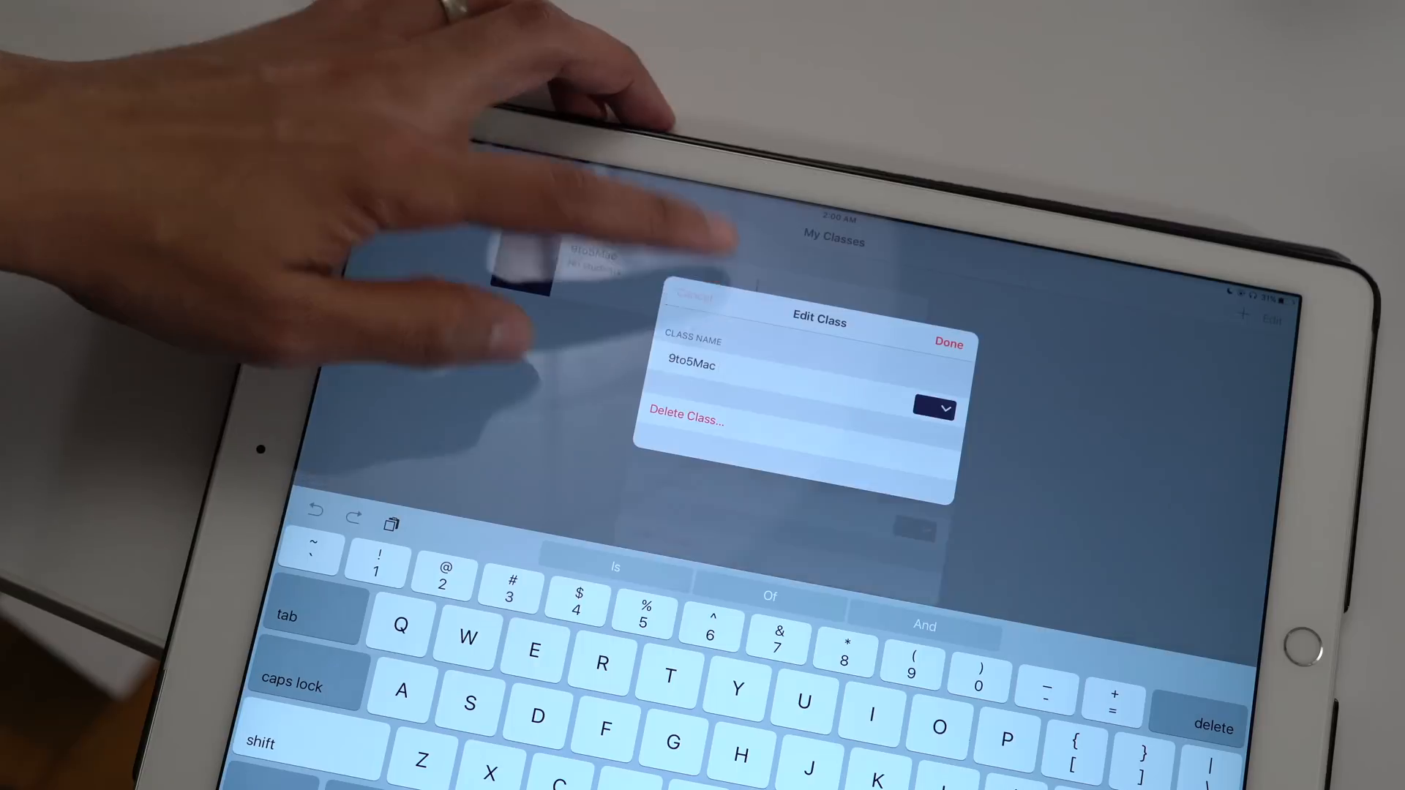
click(947, 343)
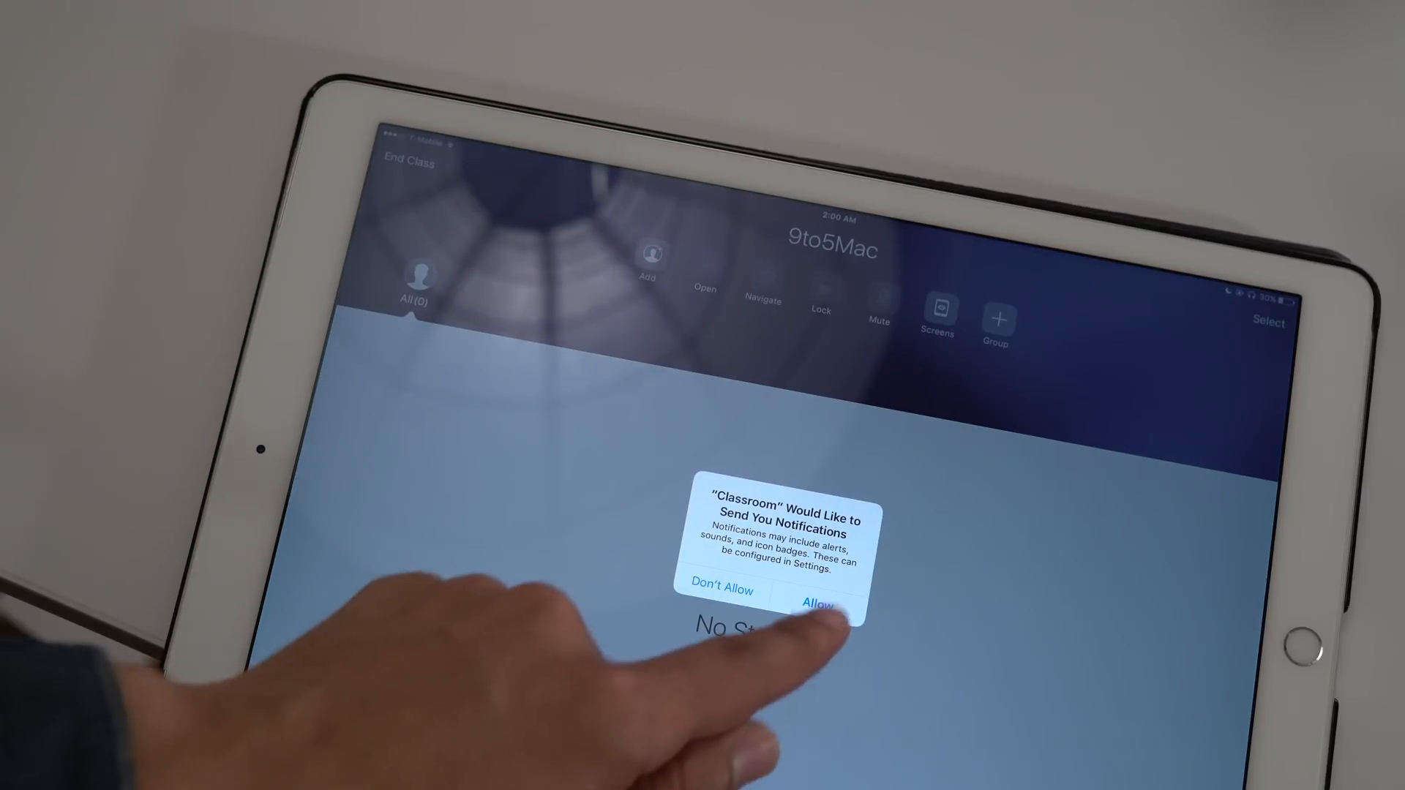
Allow Classroom notifications and view the empty 9to5Mac class.
click(817, 600)
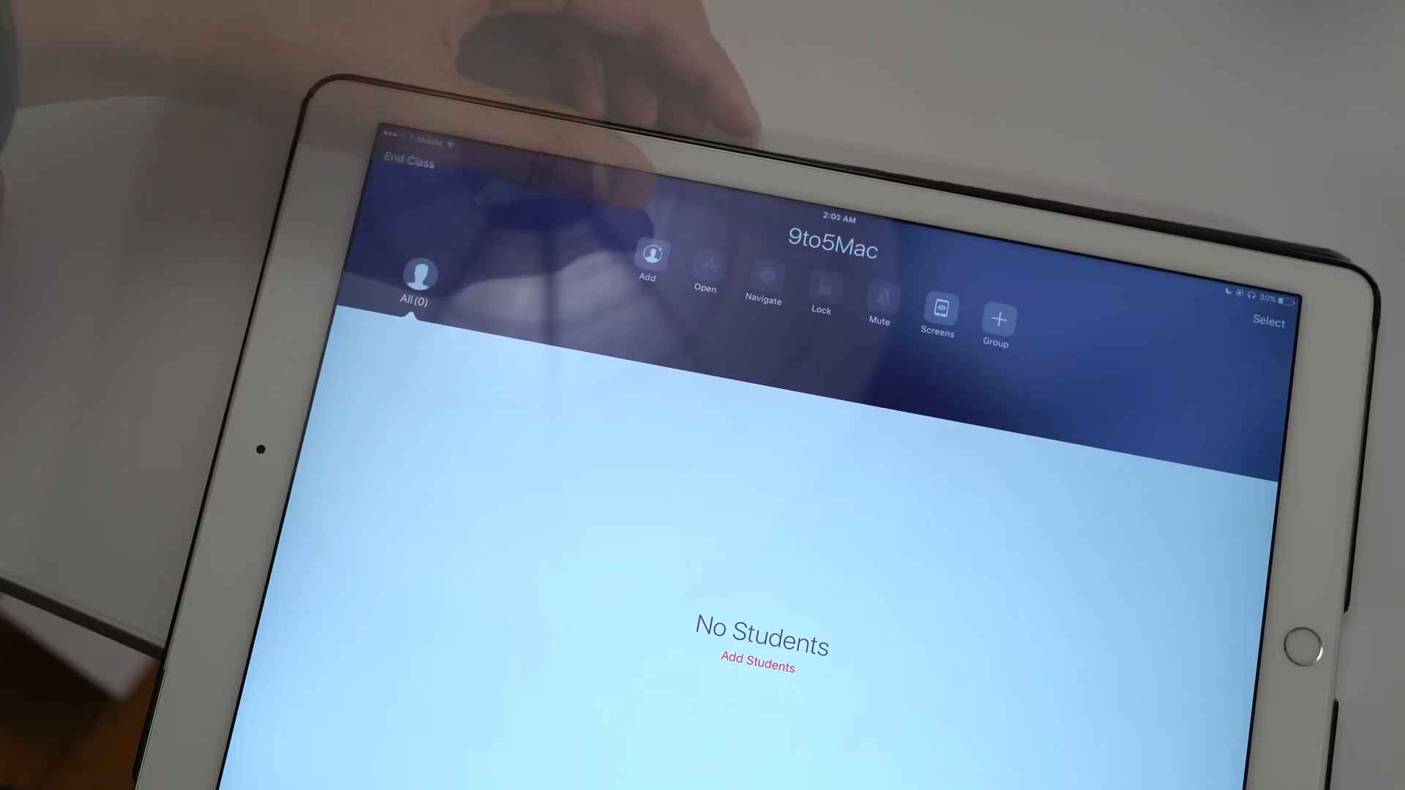
click(650, 267)
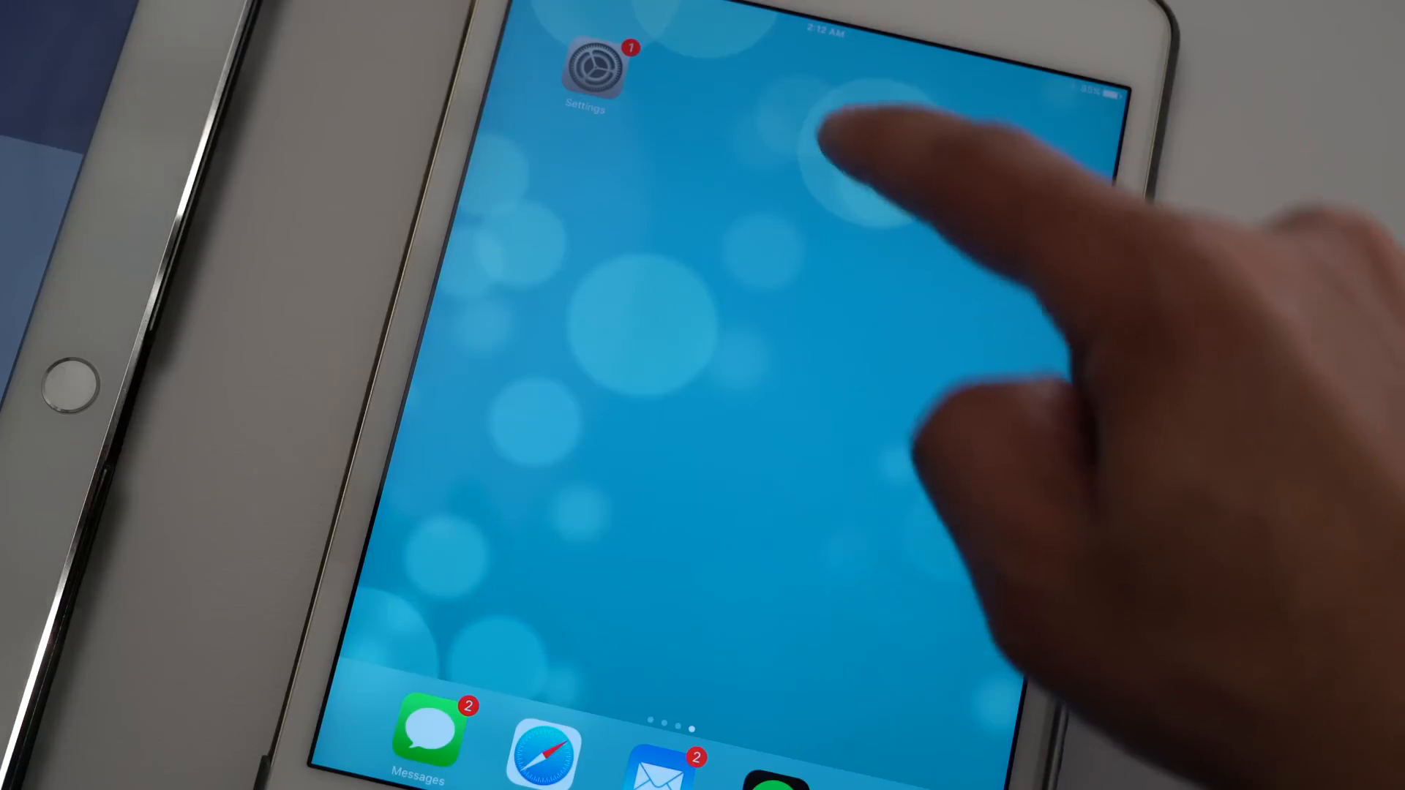
click(594, 65)
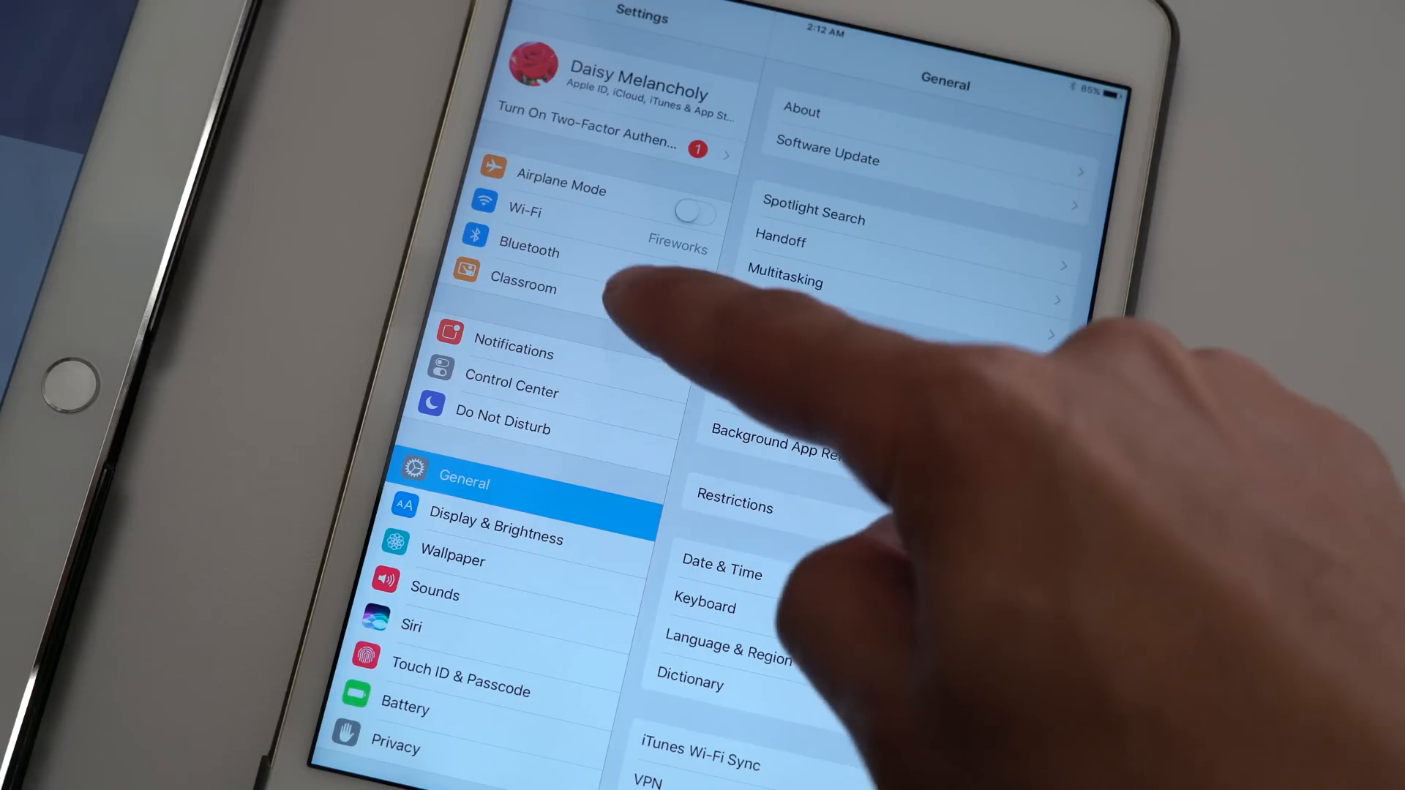
click(523, 287)
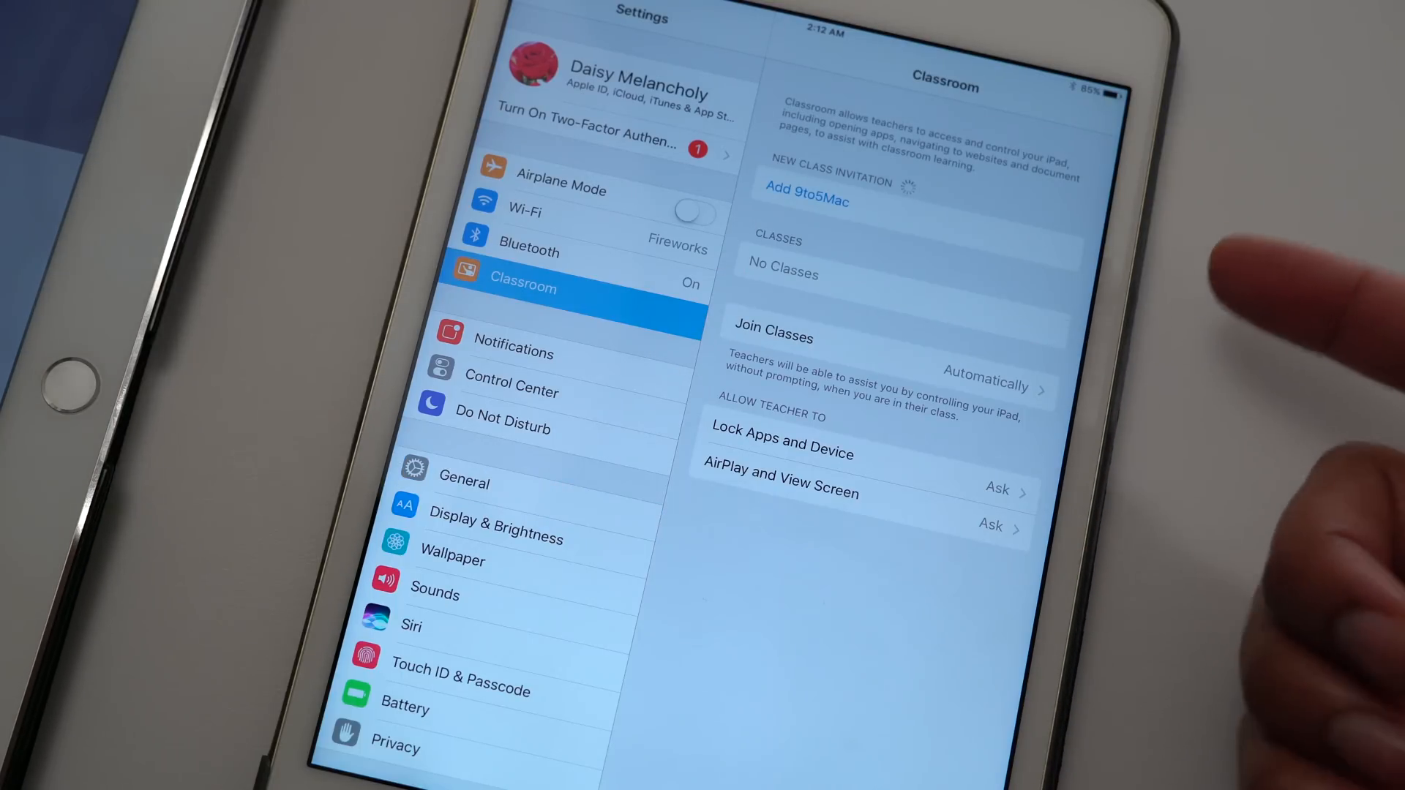
click(807, 199)
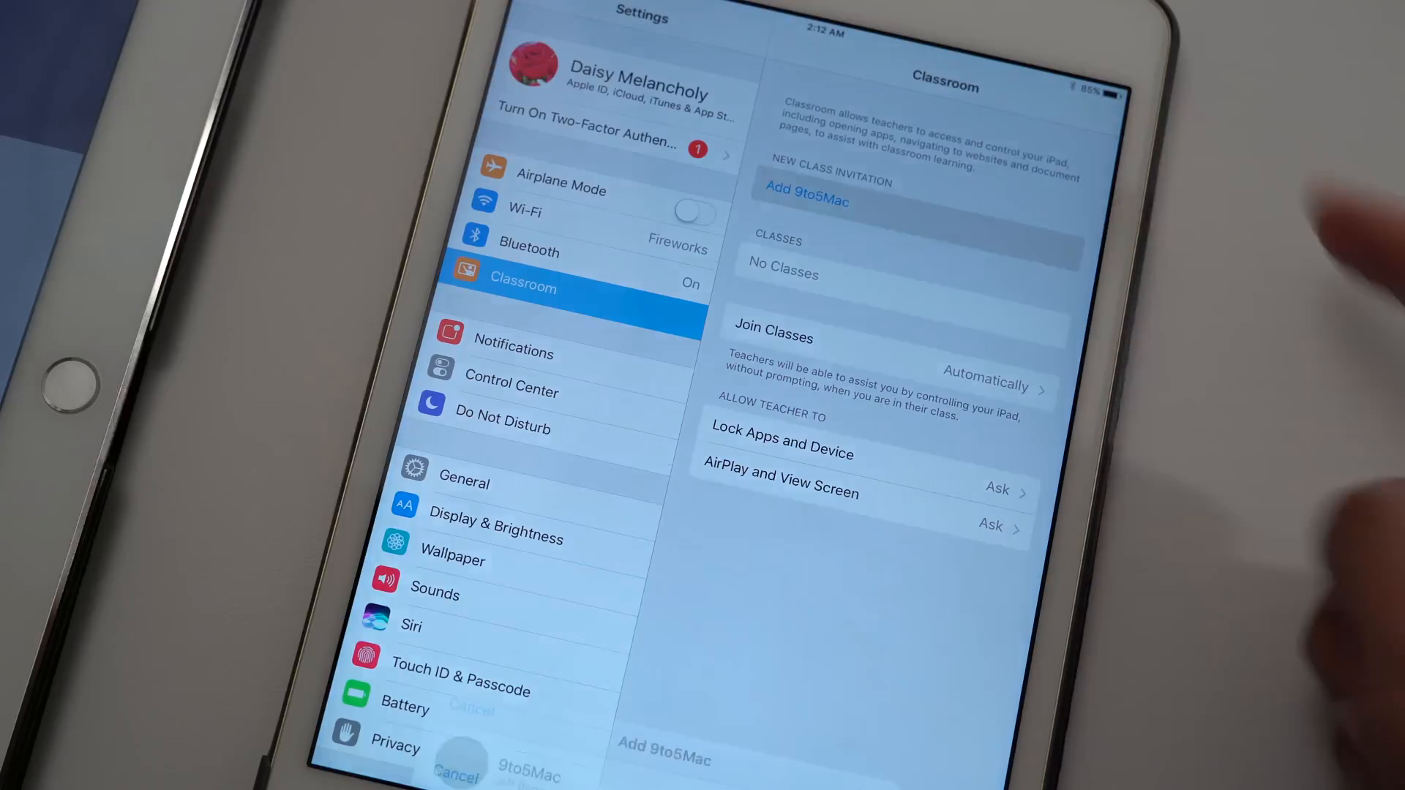
click(807, 200)
text(8773)
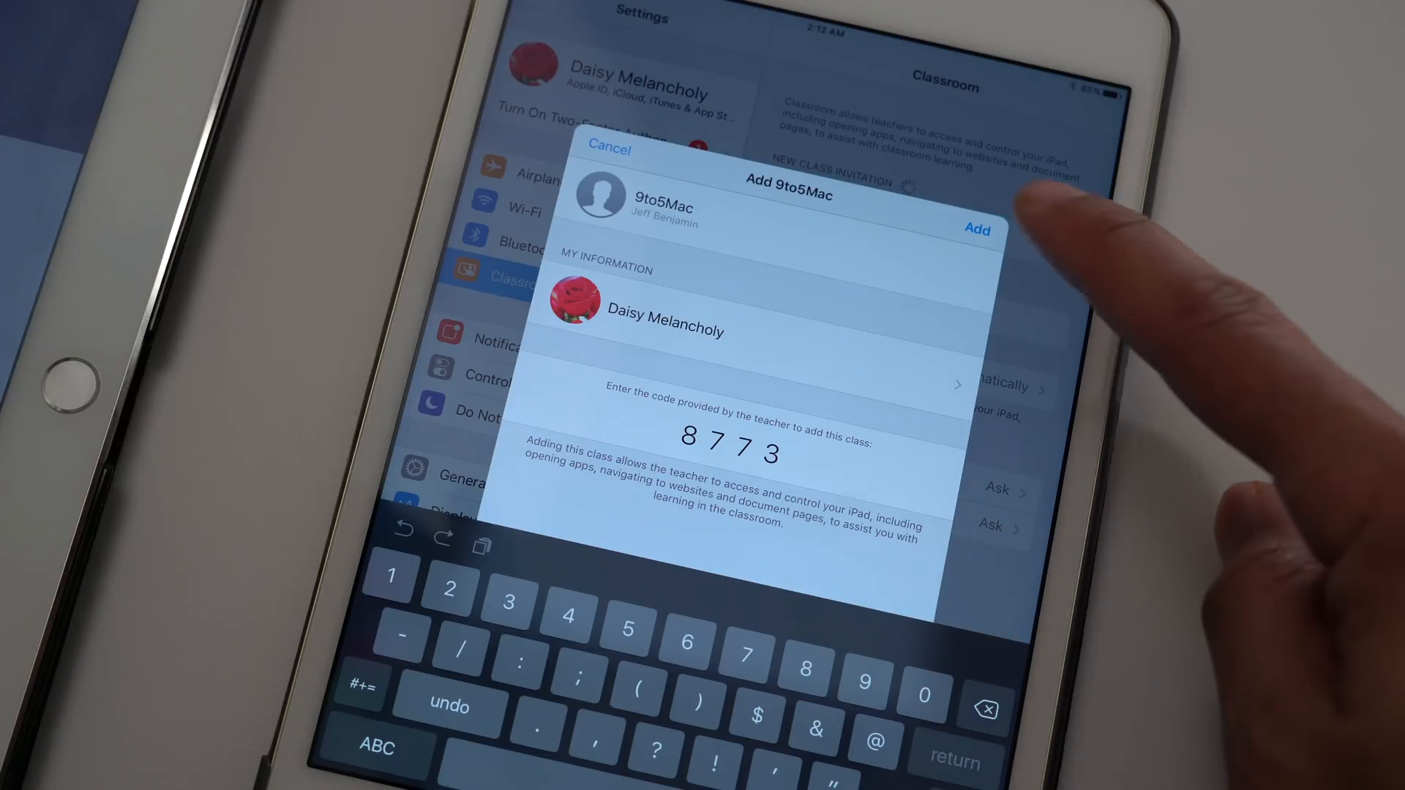
click(977, 230)
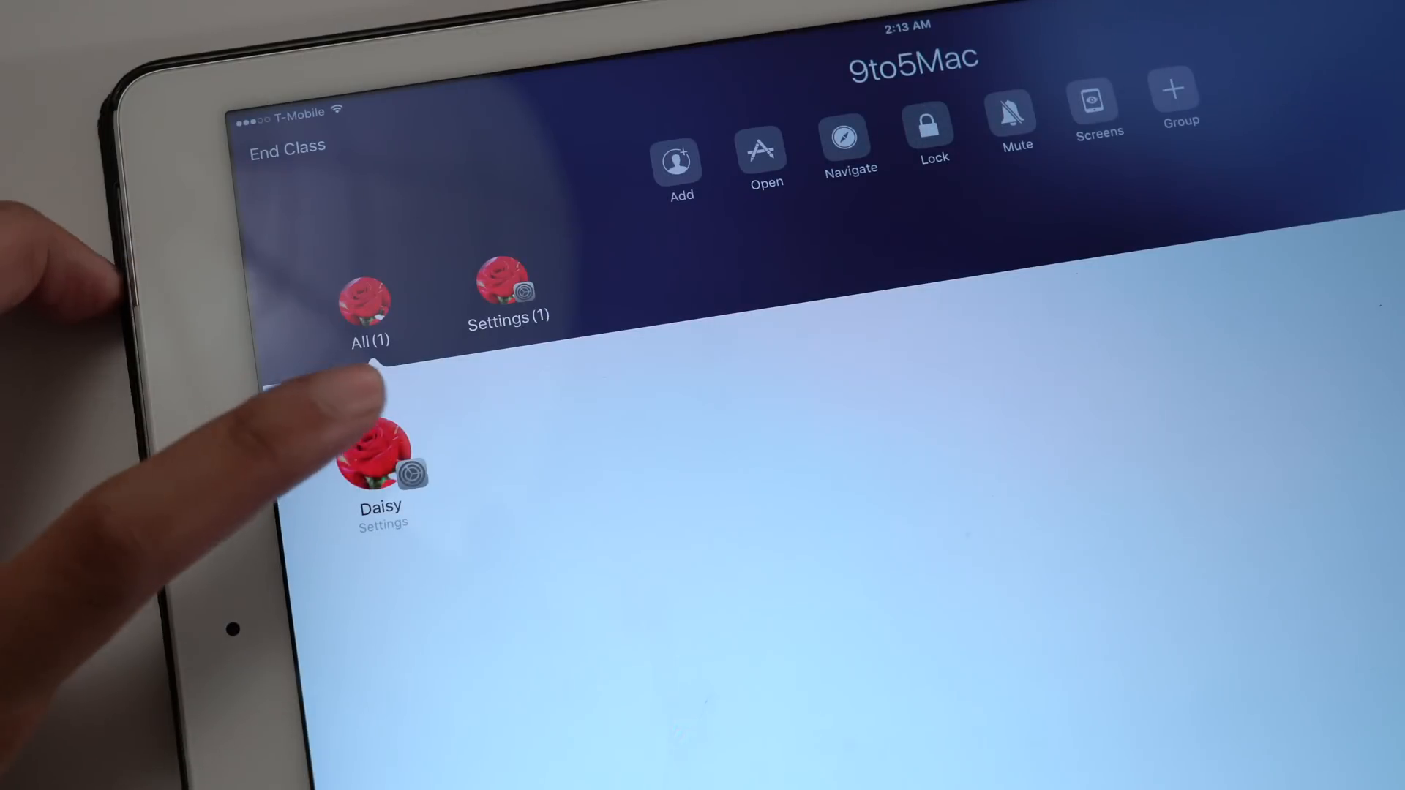
click(378, 460)
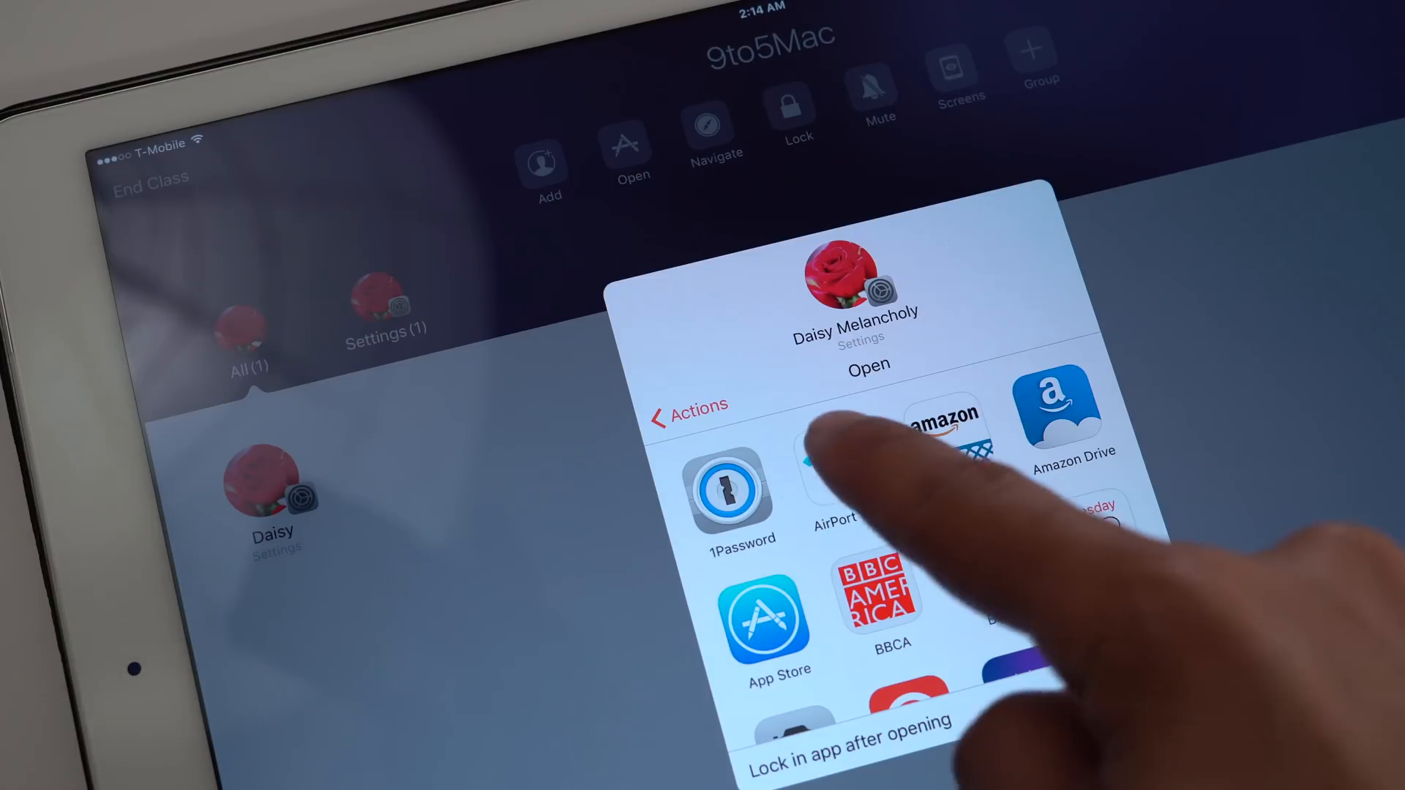
click(844, 484)
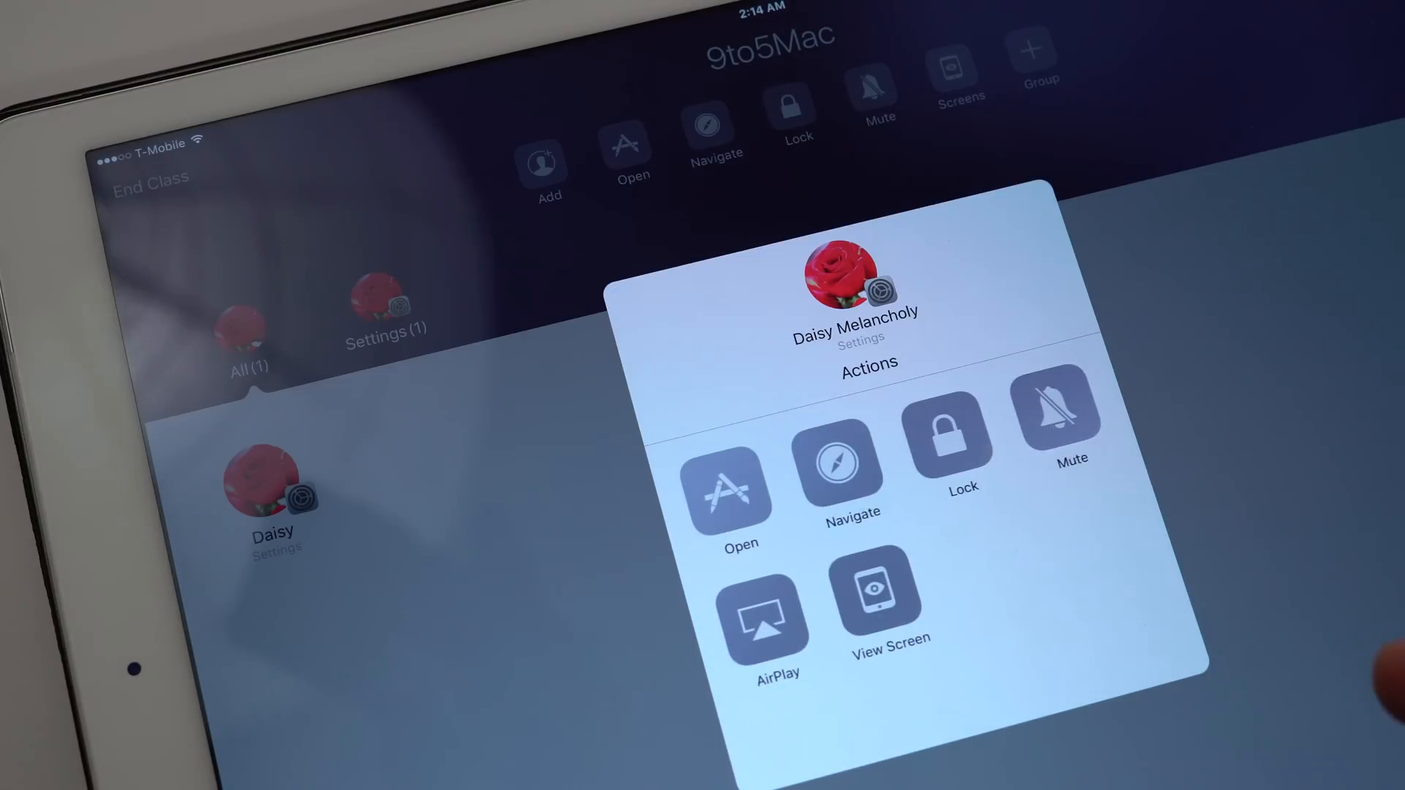
click(728, 494)
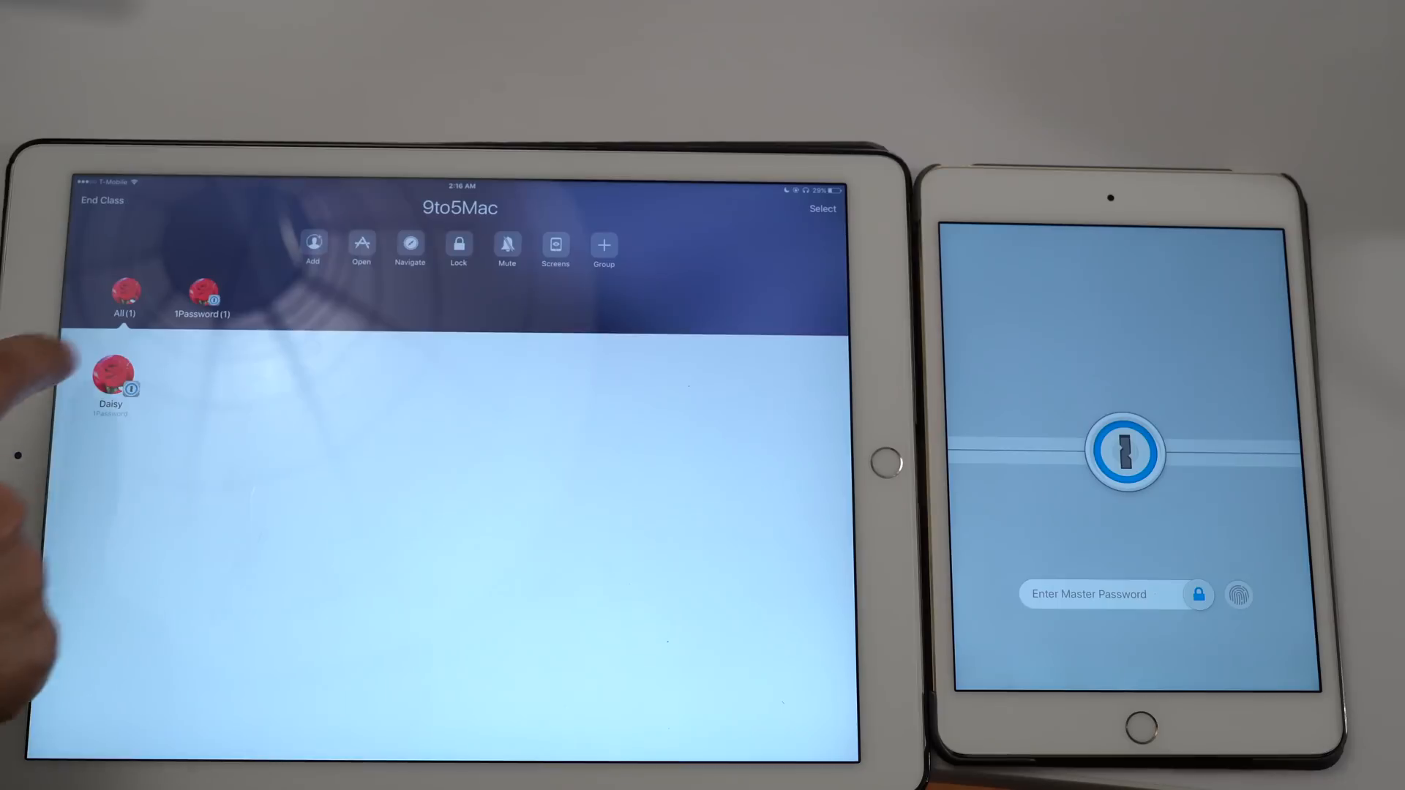
click(110, 379)
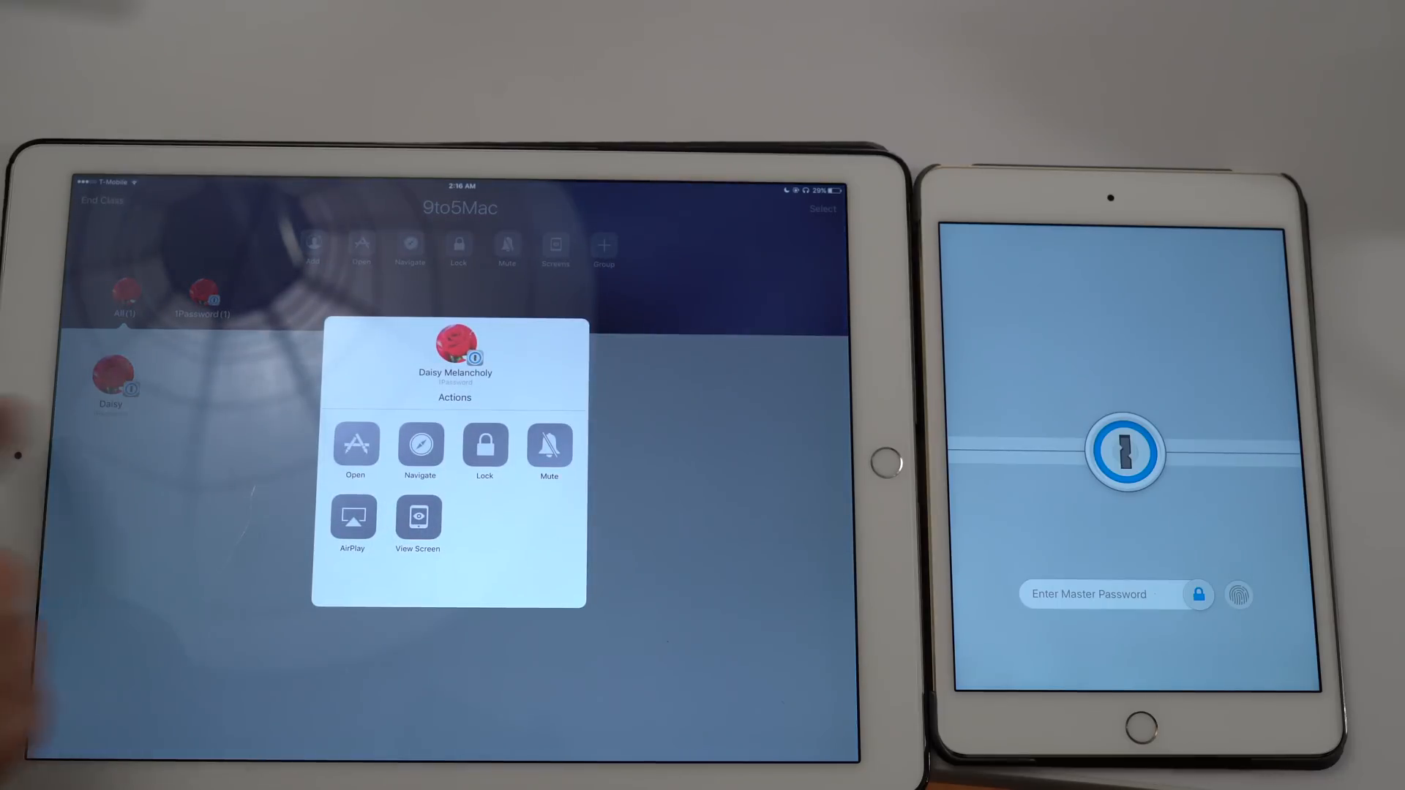
click(419, 446)
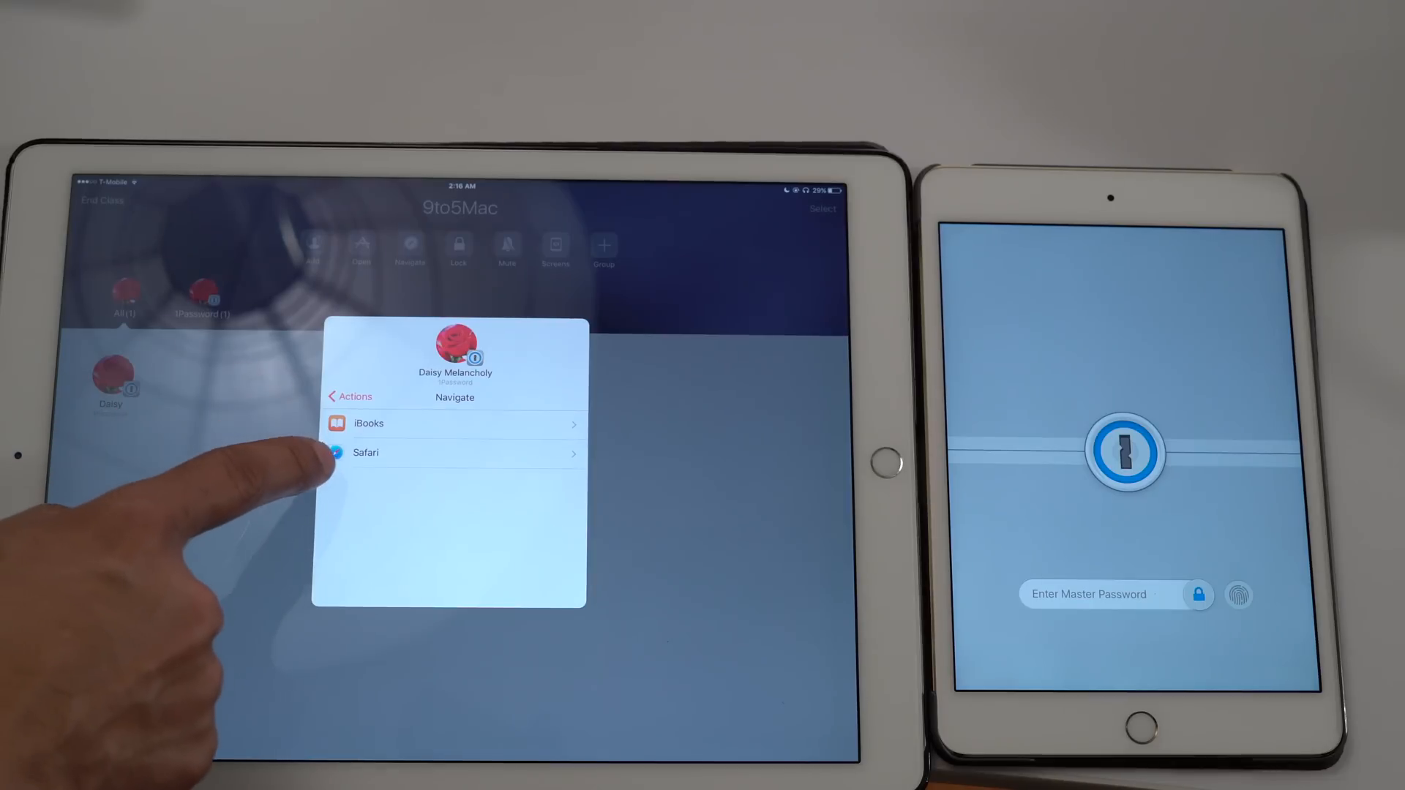
click(367, 452)
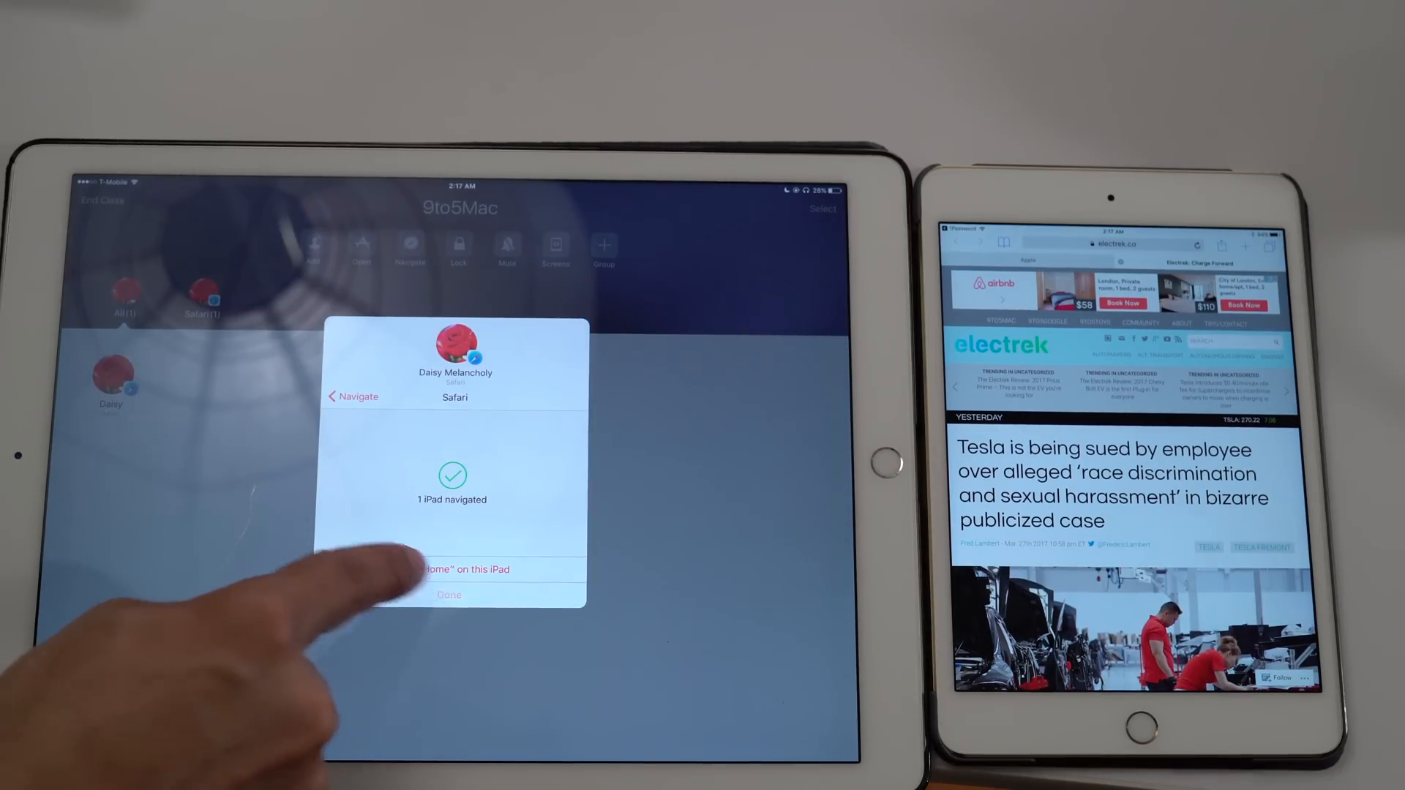
click(449, 595)
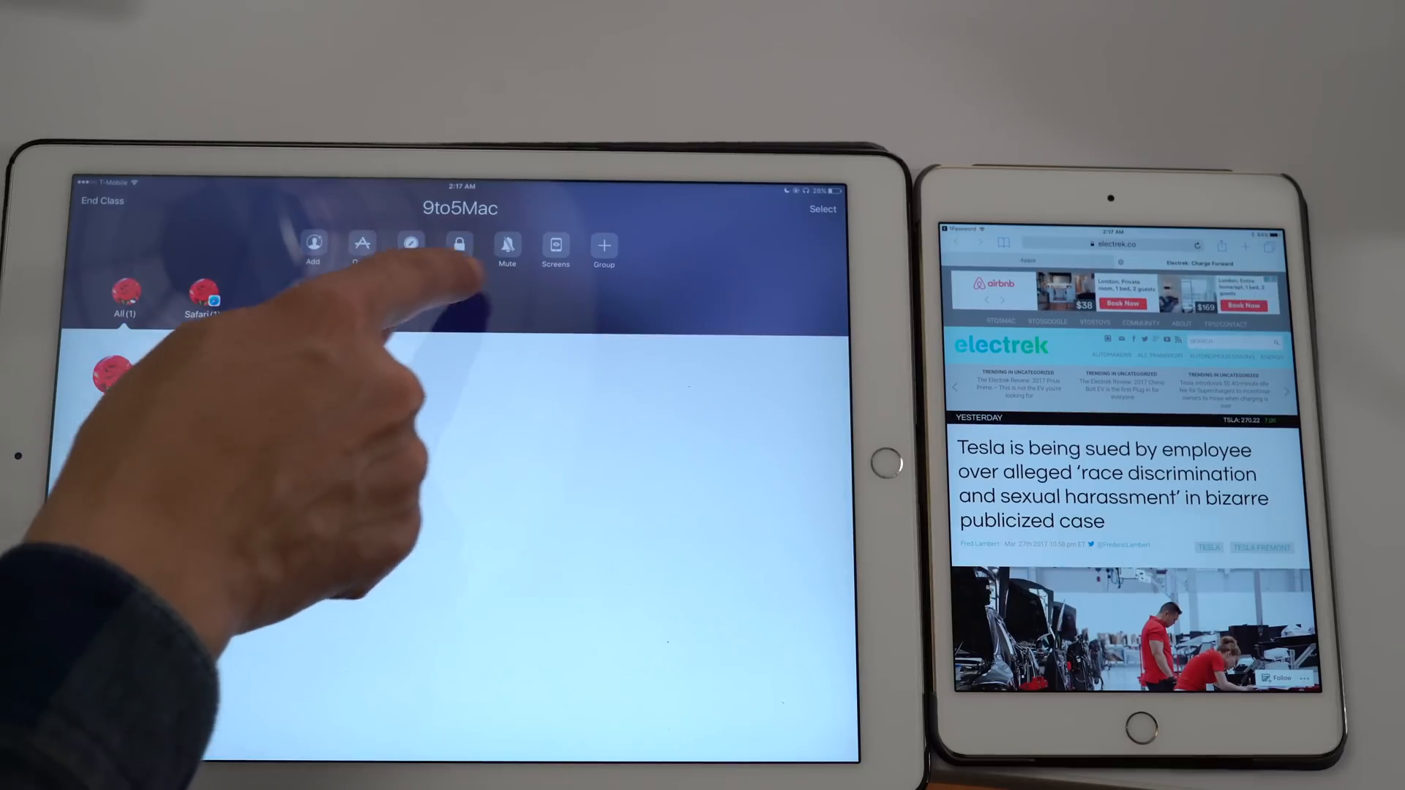
click(507, 244)
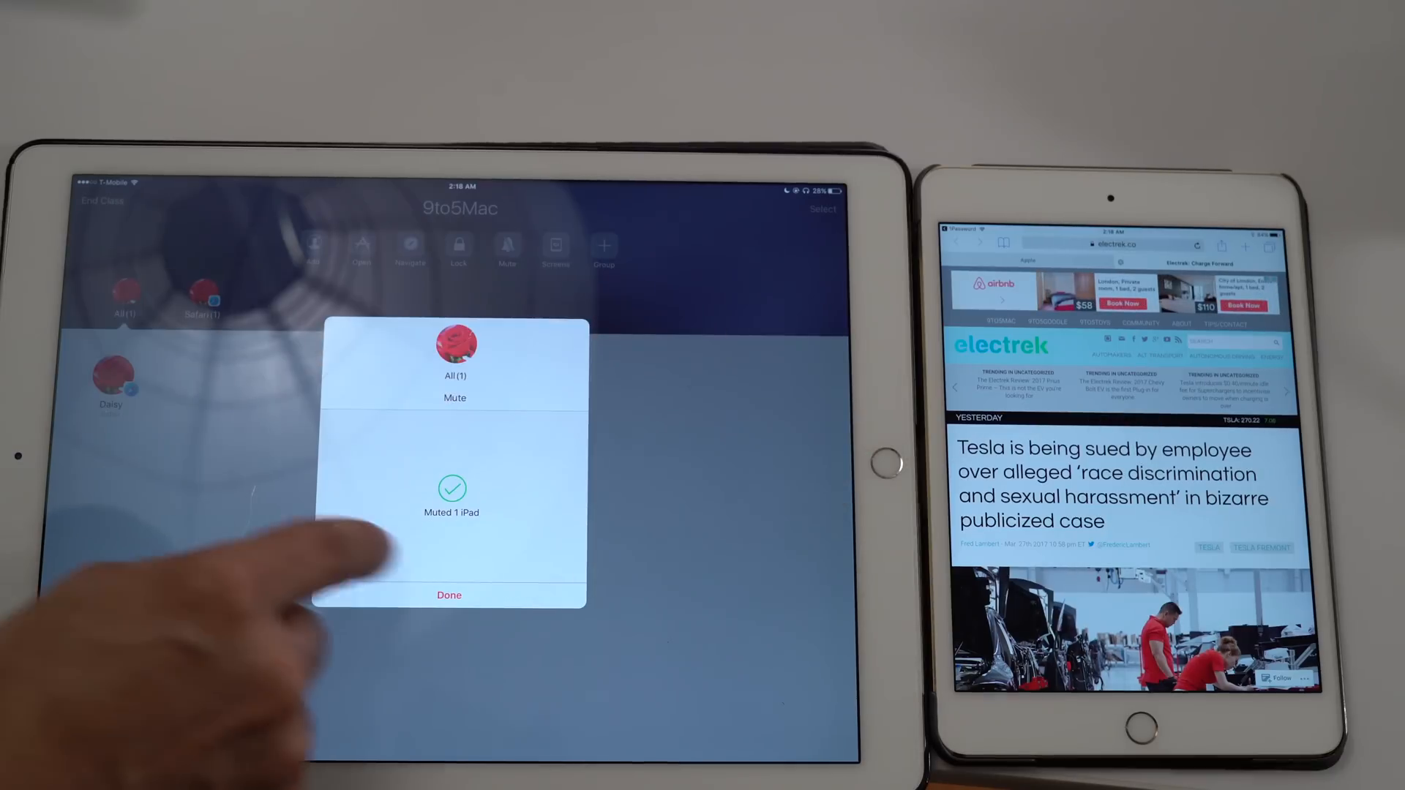
click(448, 595)
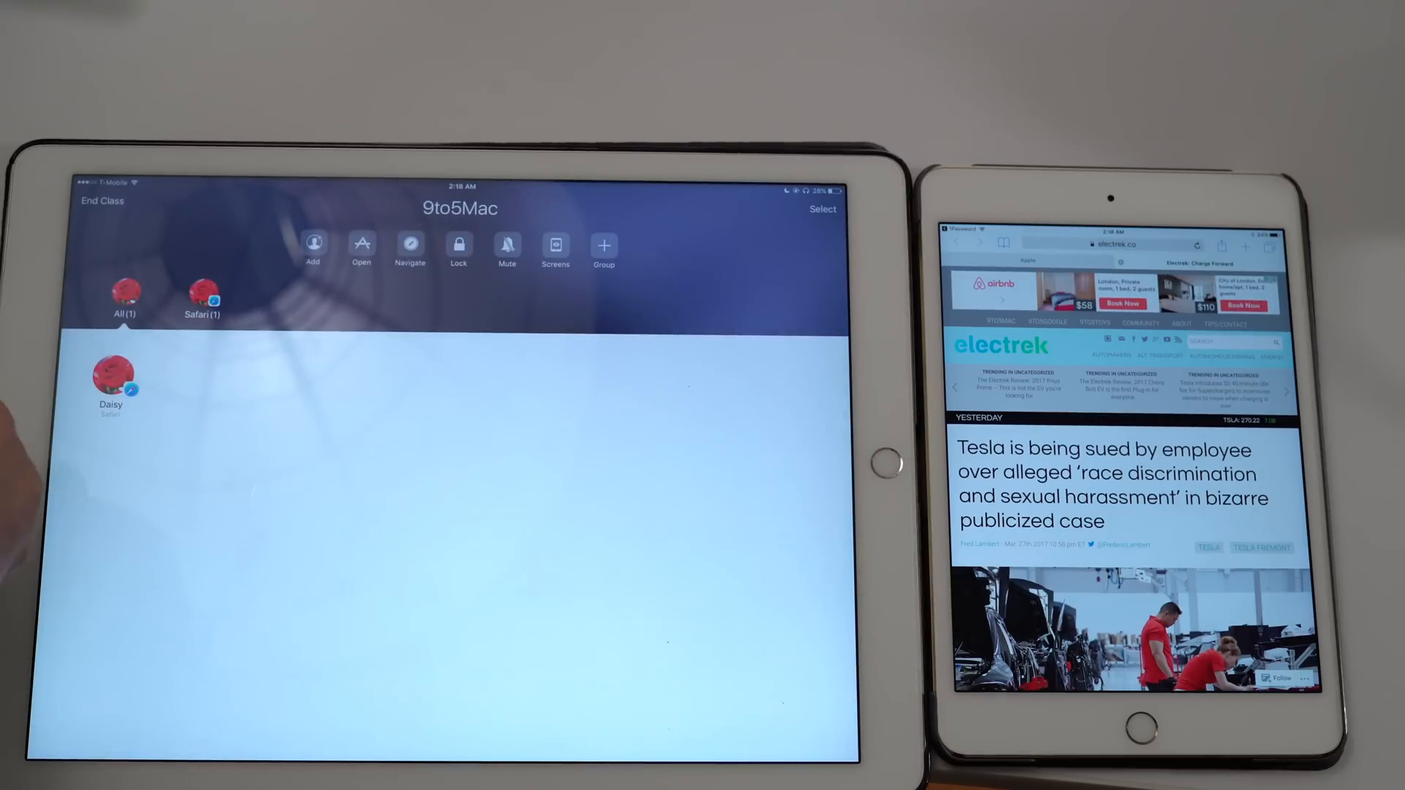
click(556, 244)
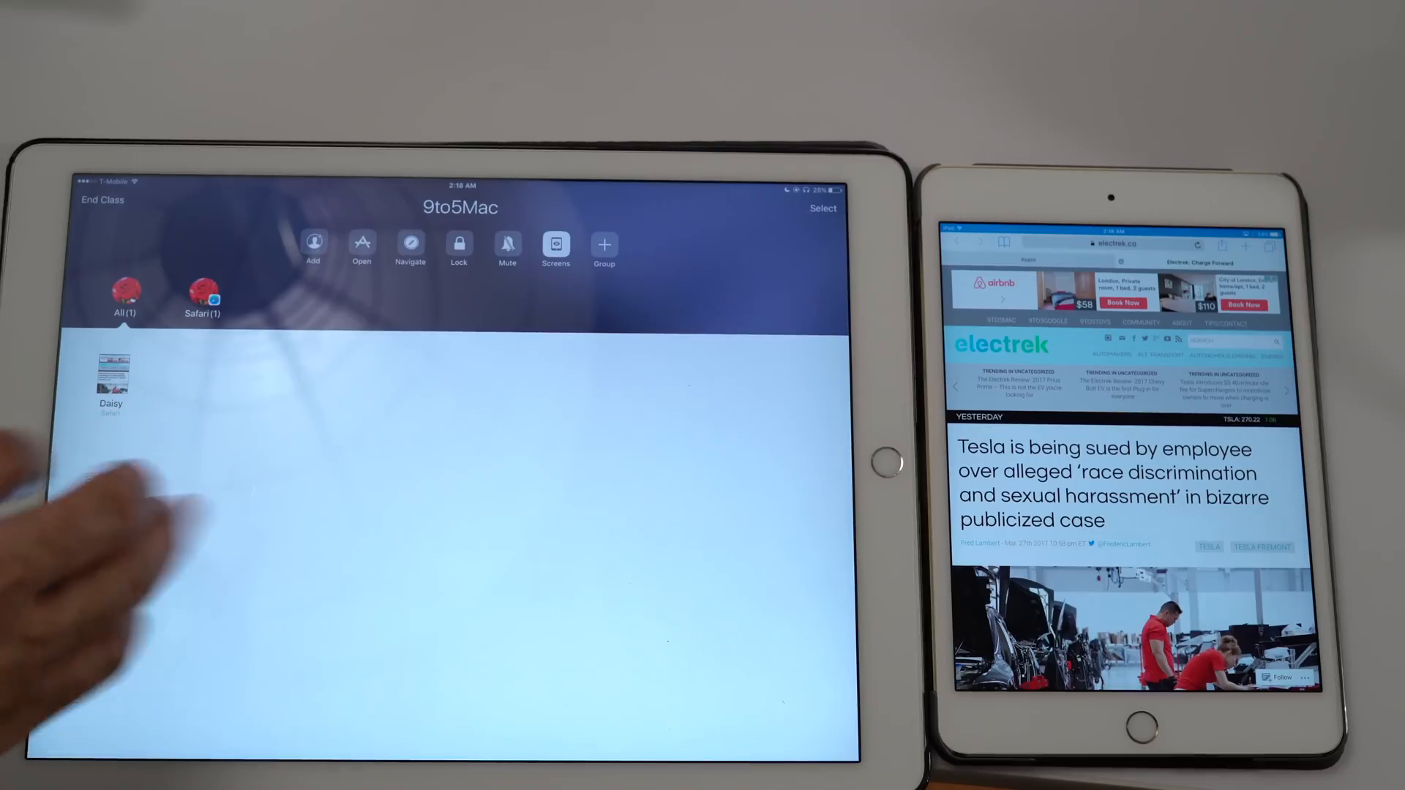
View Daisy's live Safari screen at full size, scrolling through it.
click(110, 382)
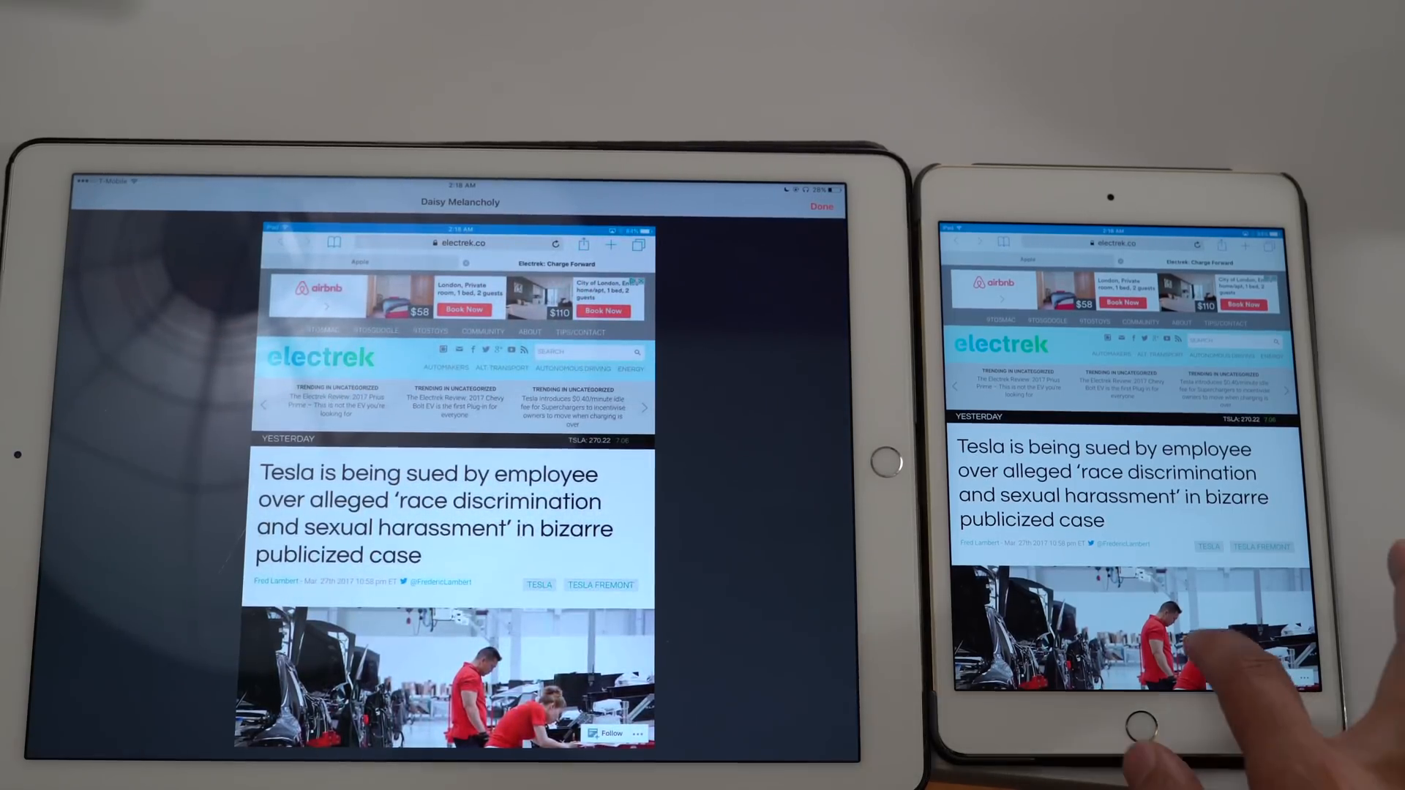
scroll(down, 3)
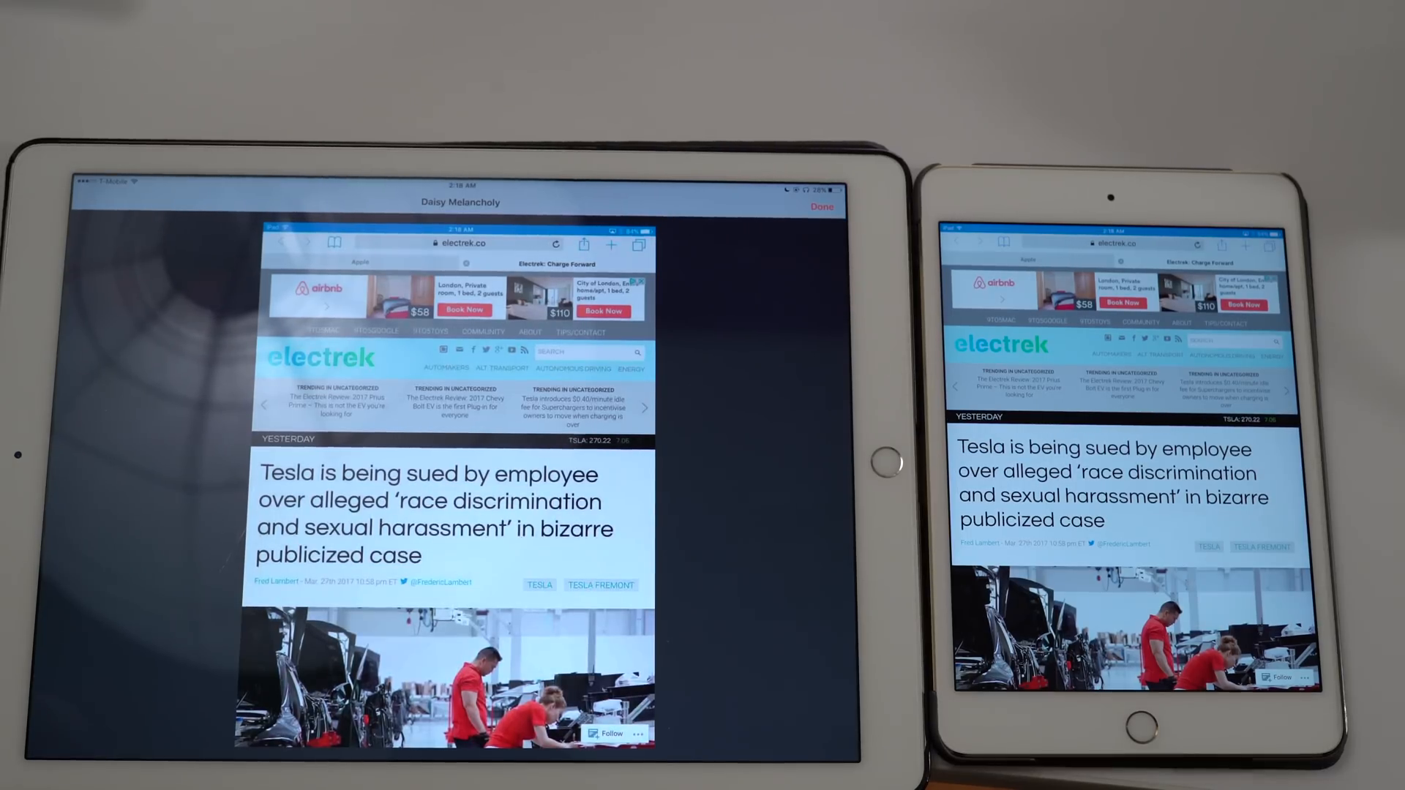
scroll(down, 3)
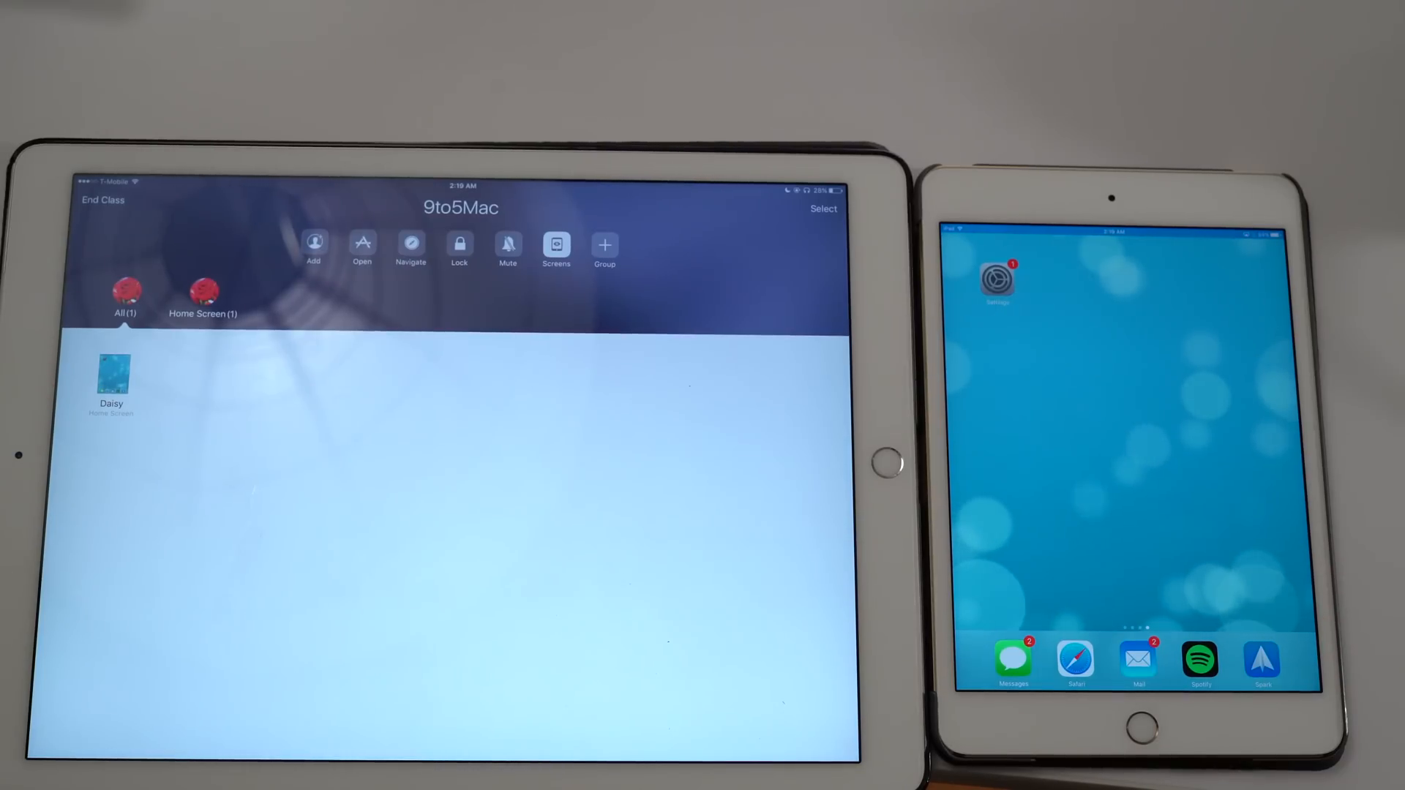
Open Daisy Melancholy's Actions sheet, showing AirPlay and View Screen, from her thumbnail.
click(111, 376)
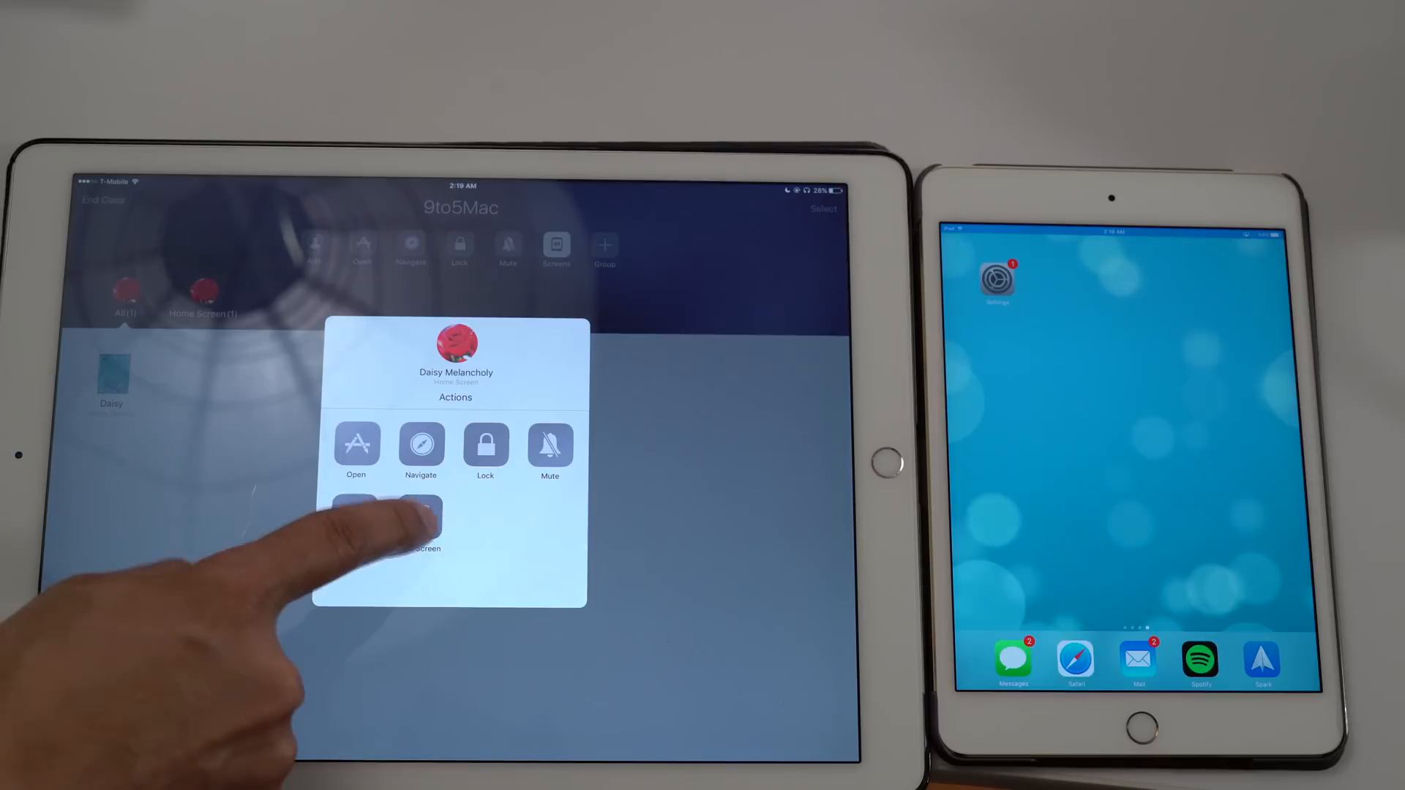
click(420, 524)
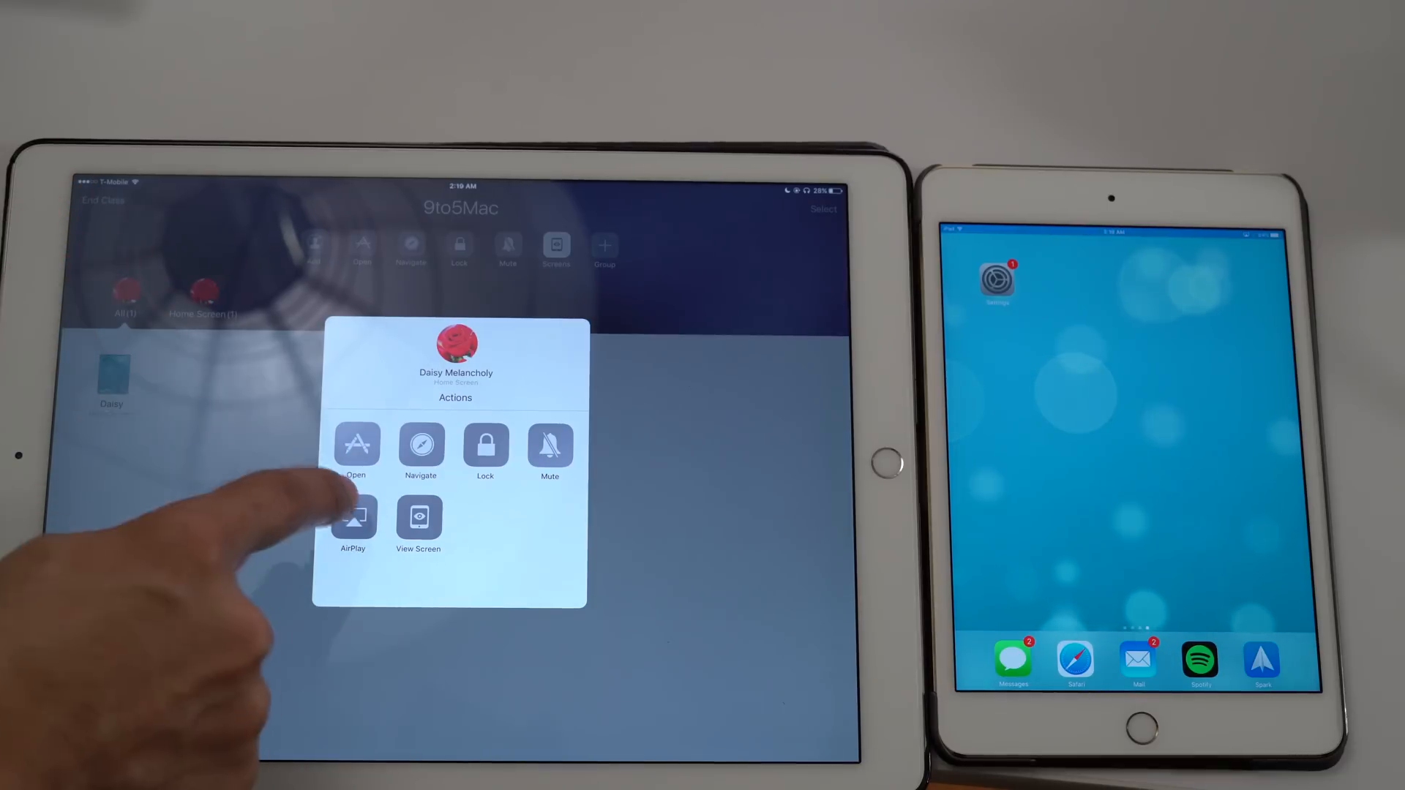
click(353, 520)
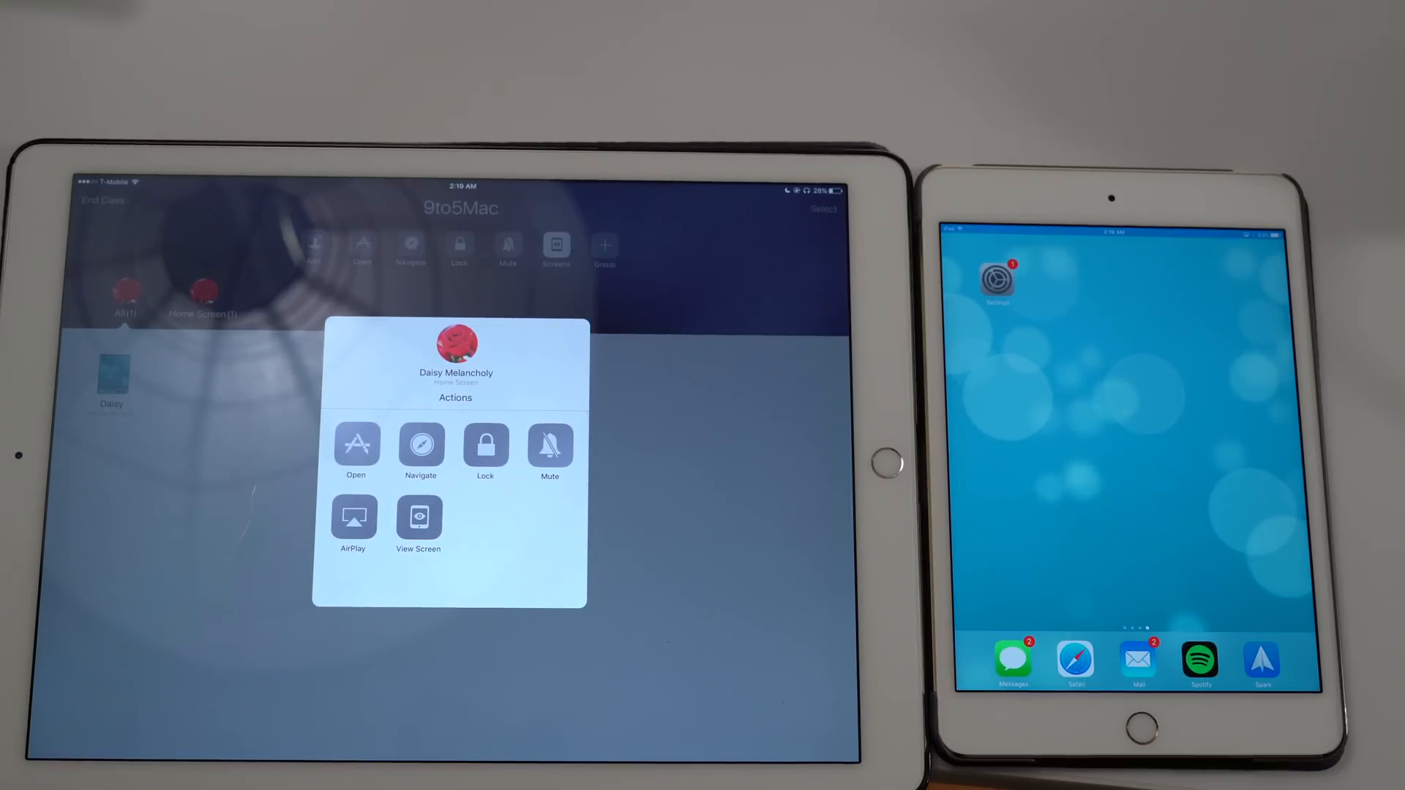
click(486, 447)
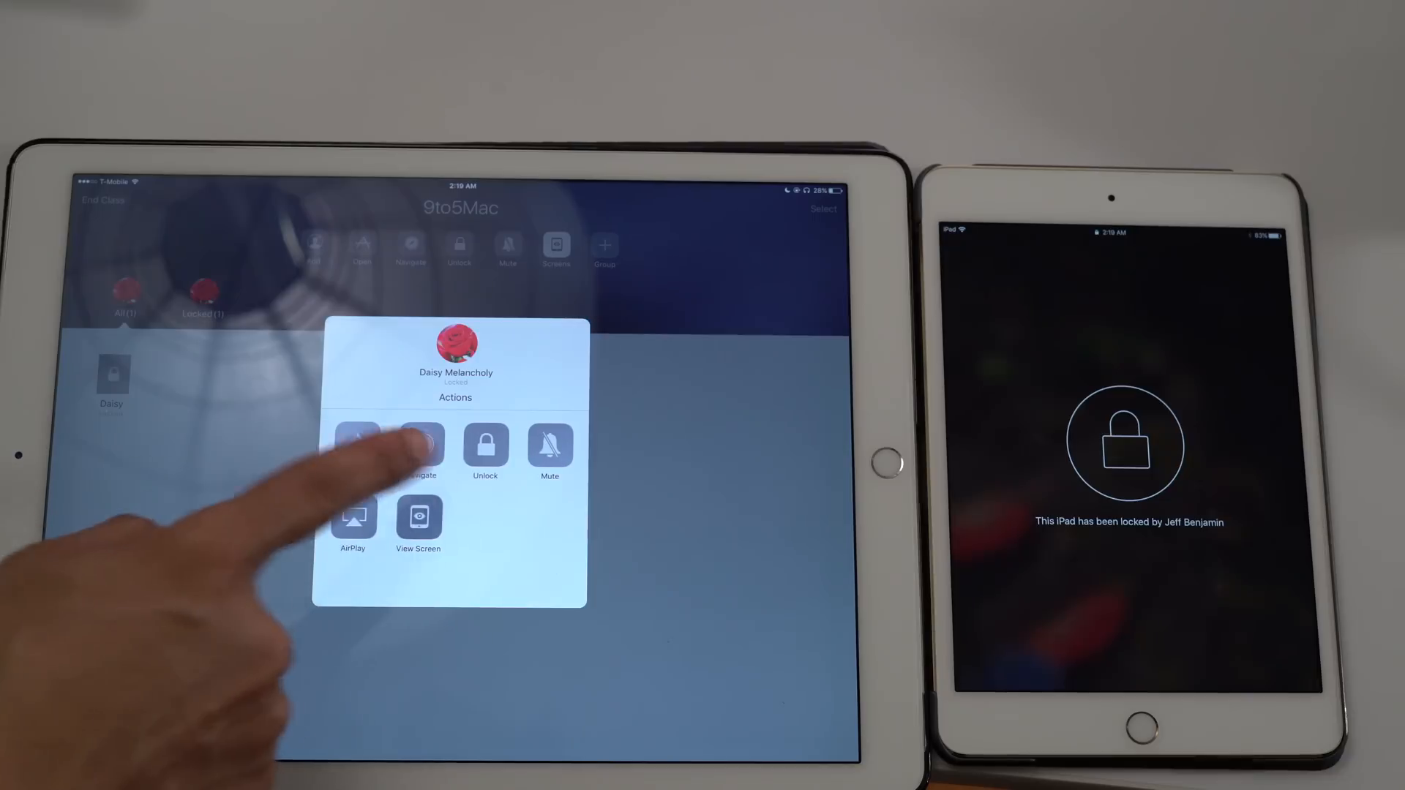
click(484, 449)
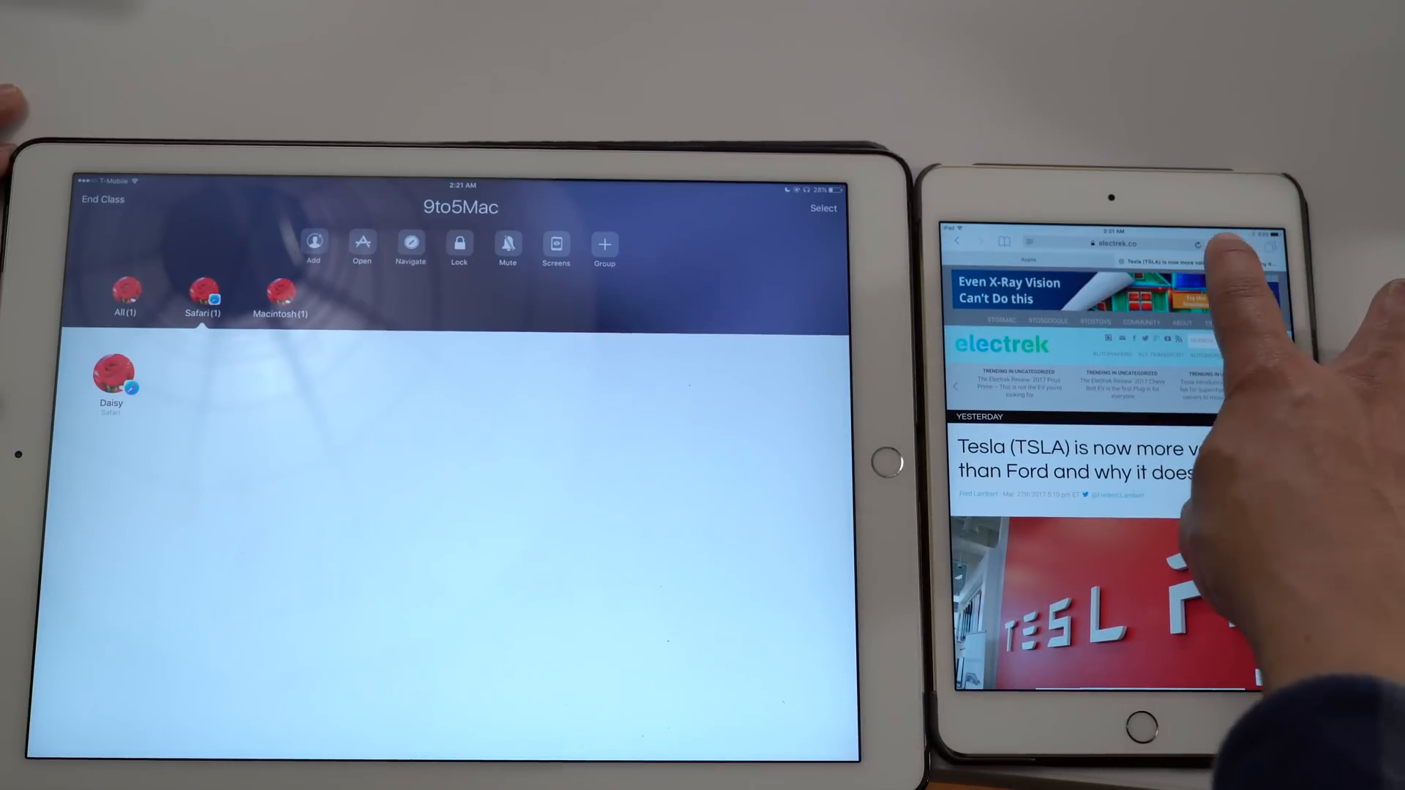
Share a link from Daisy's Safari and view it under Sharing in Classroom.
click(1232, 242)
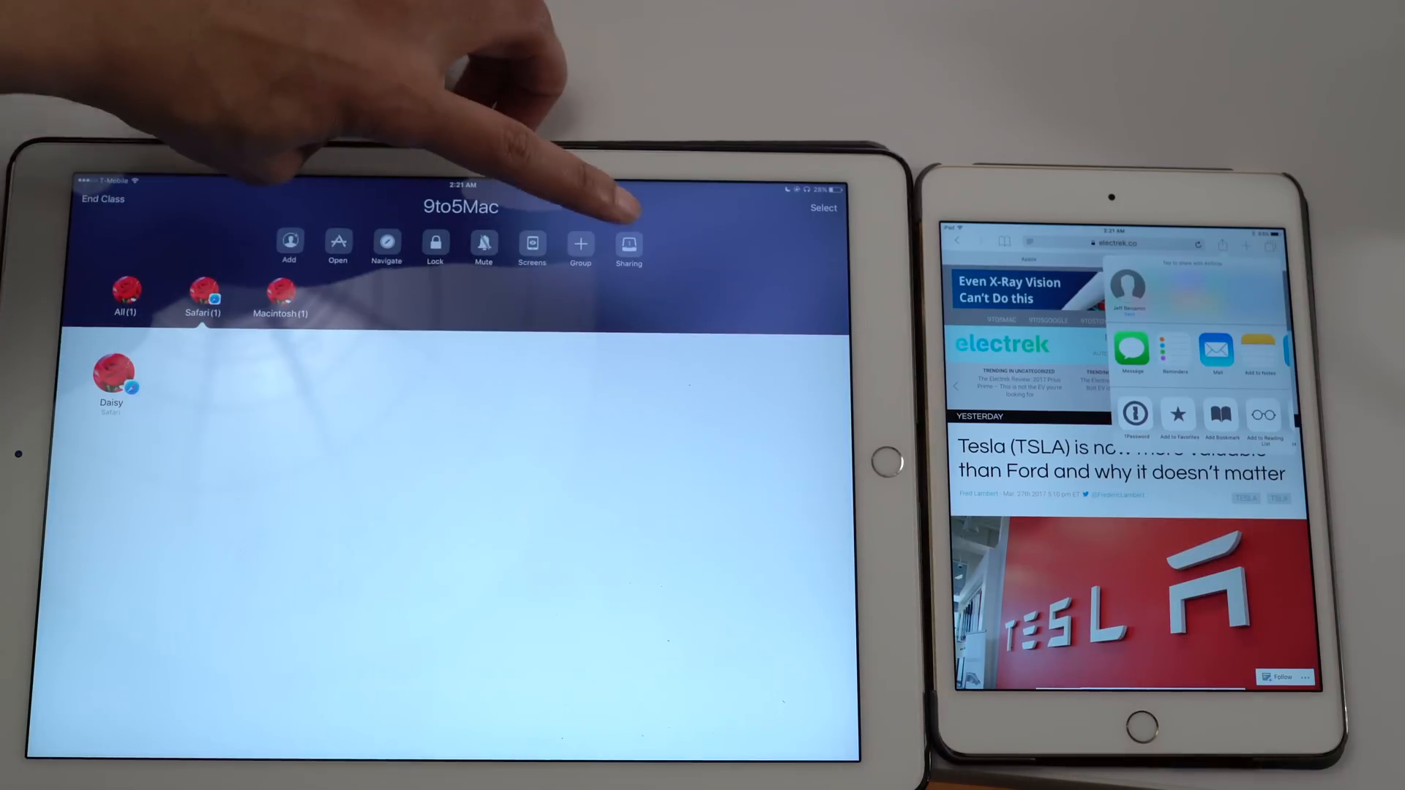
click(630, 245)
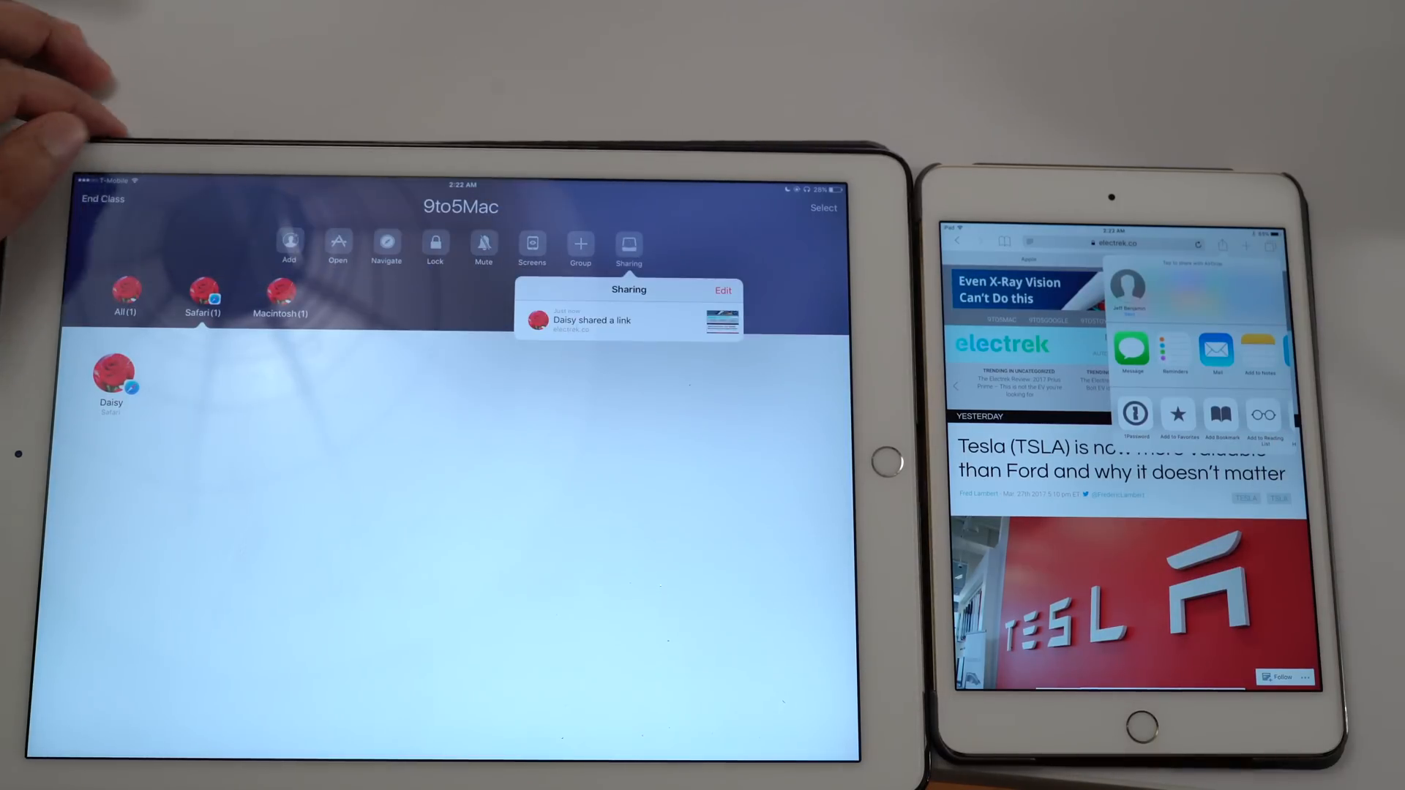